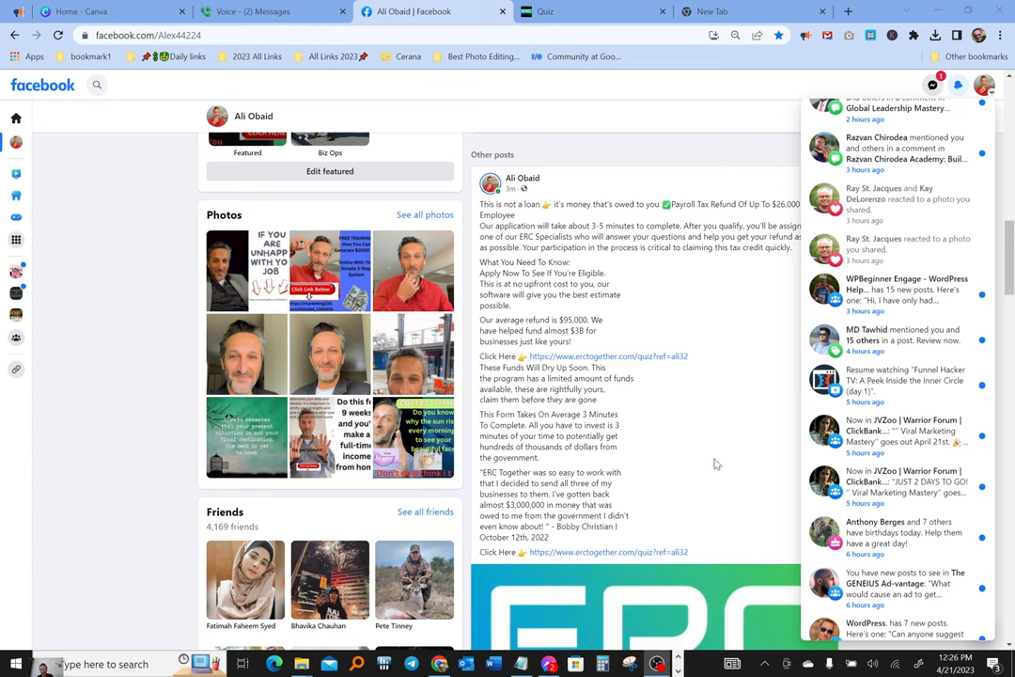
pyautogui.moveTo(728, 518)
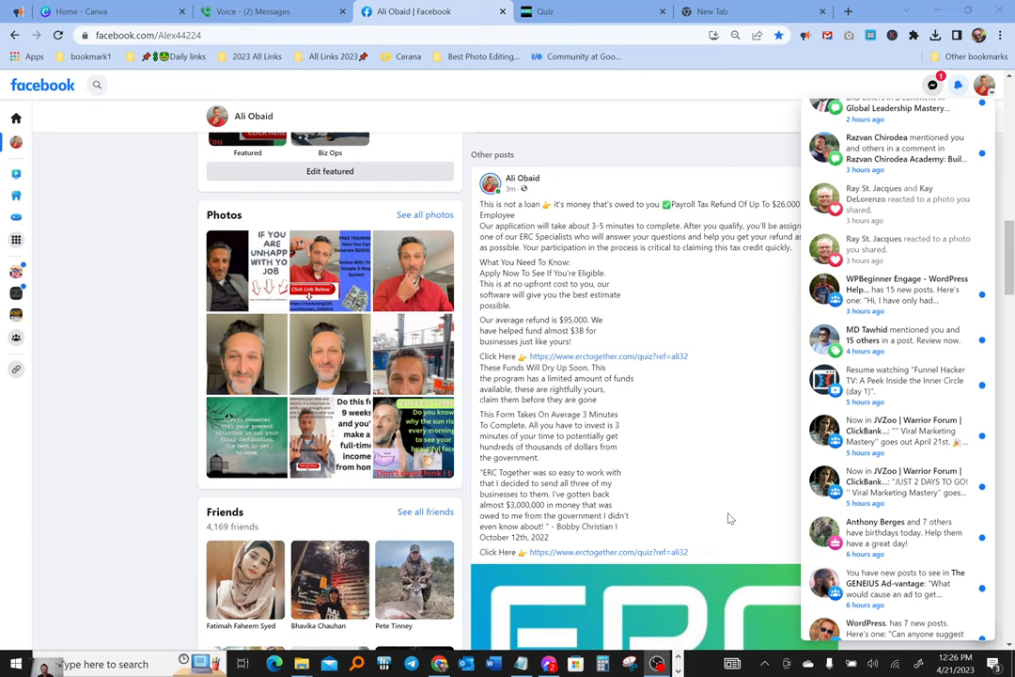
pyautogui.moveTo(707, 433)
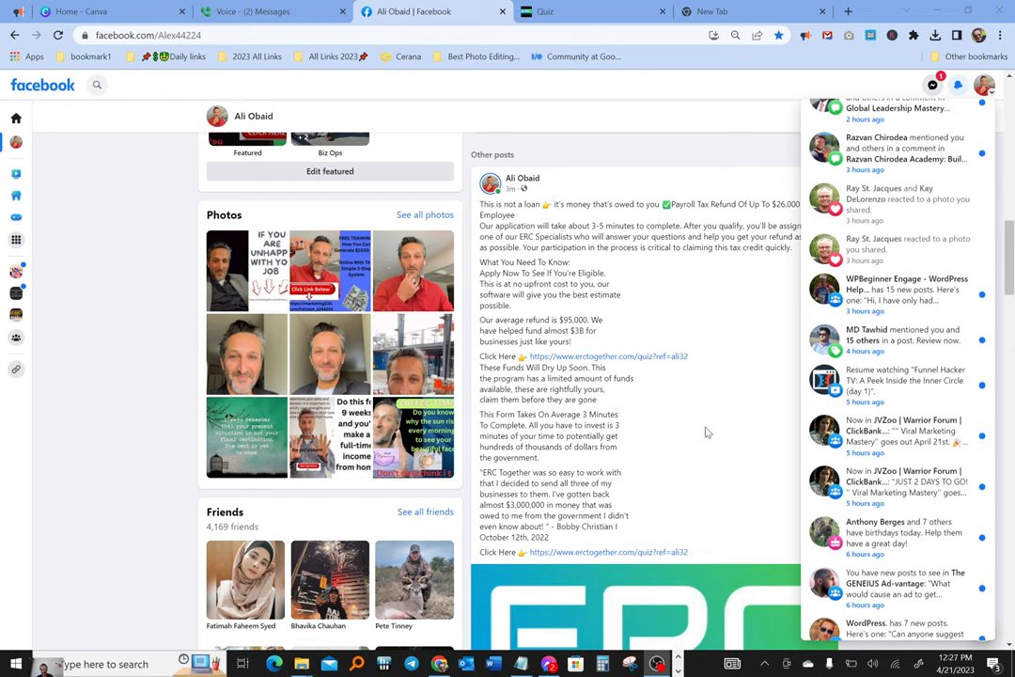
pyautogui.moveTo(724, 492)
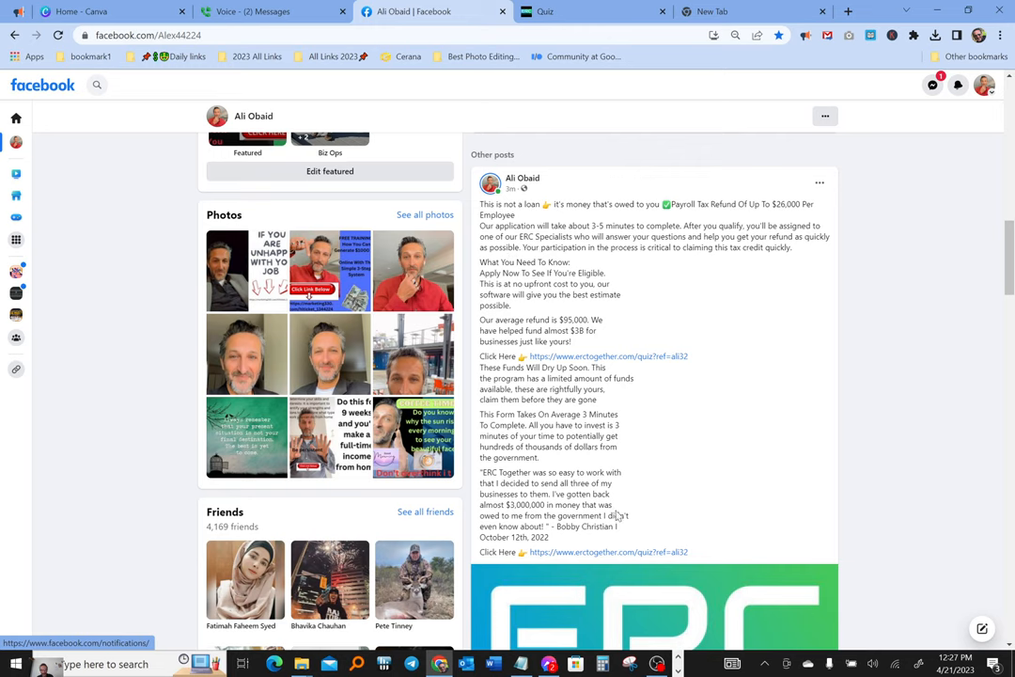
pyautogui.moveTo(658, 316)
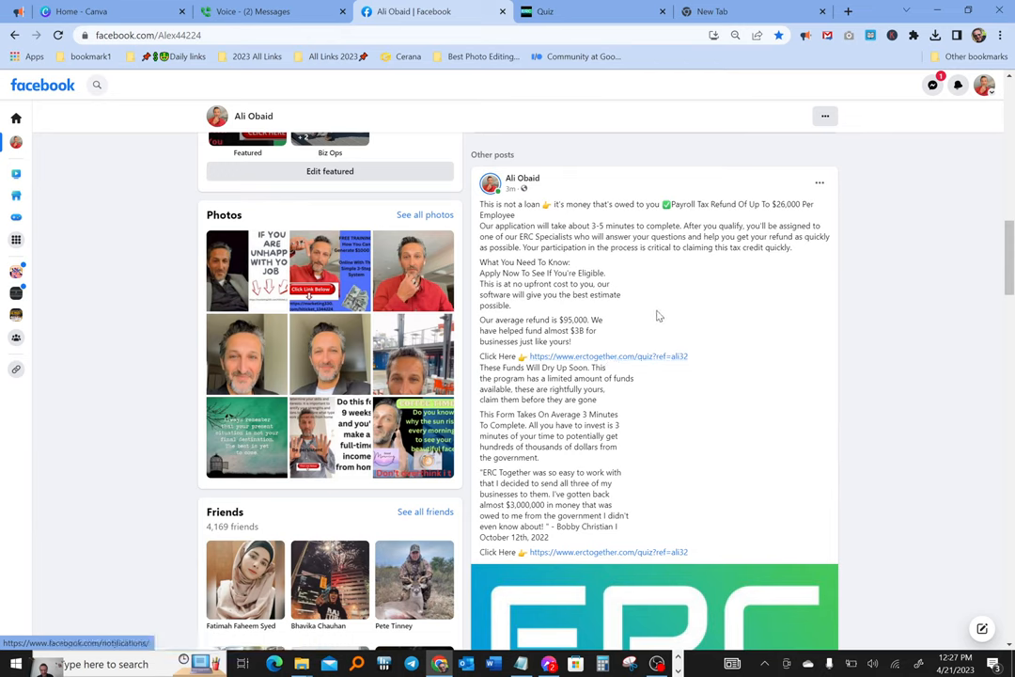
pyautogui.moveTo(653, 296)
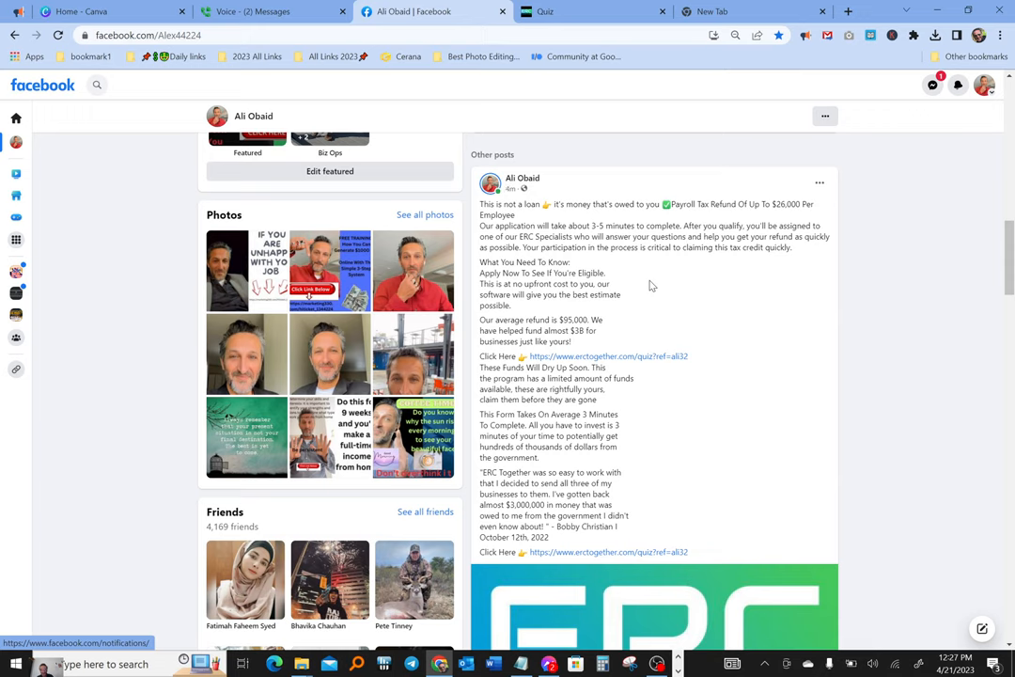
pyautogui.moveTo(753, 381)
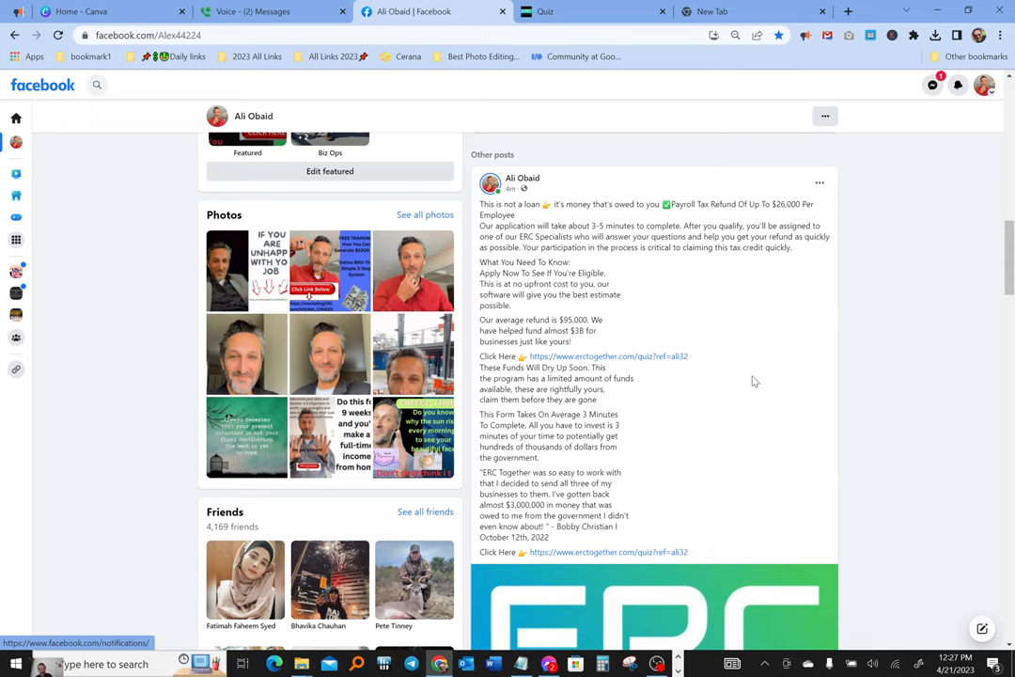
pyautogui.moveTo(832, 451)
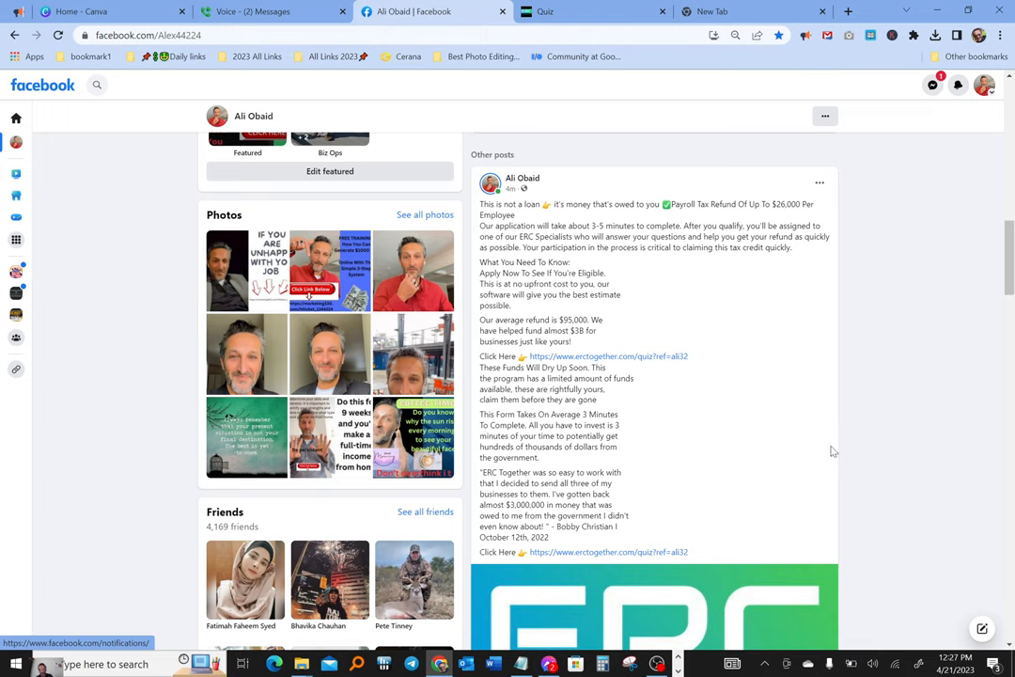
pyautogui.moveTo(693, 280)
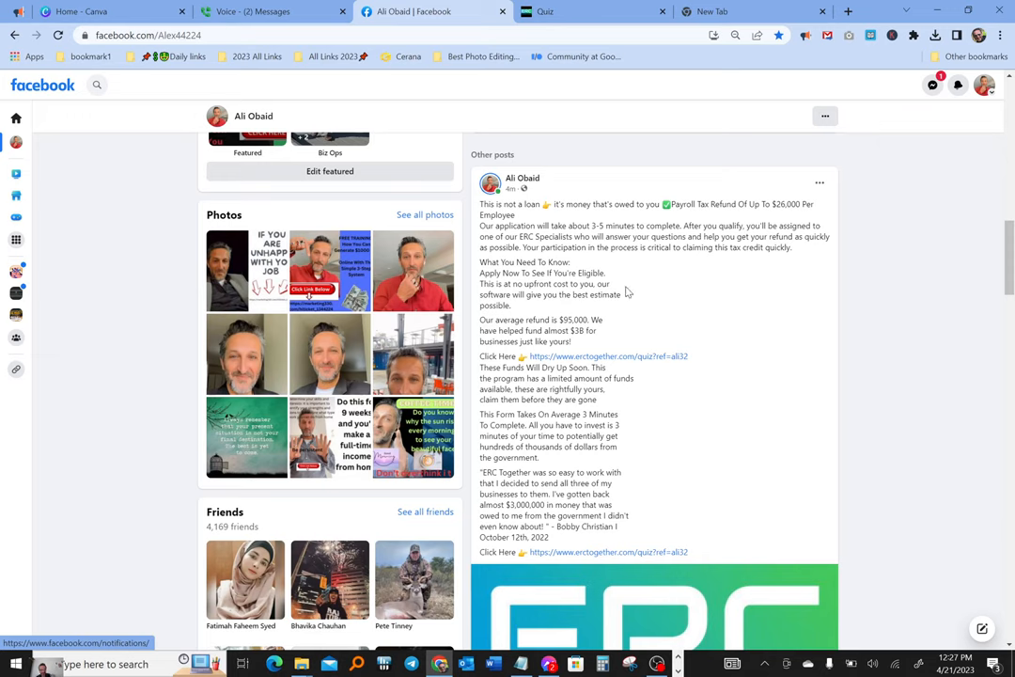
pyautogui.moveTo(961, 311)
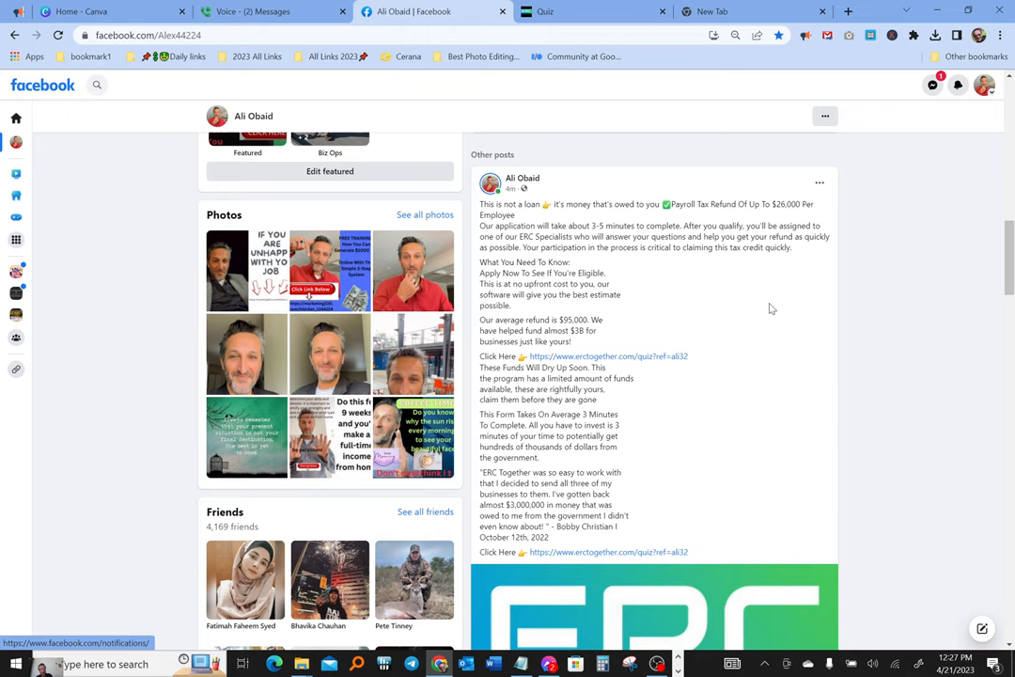
pyautogui.moveTo(665, 282)
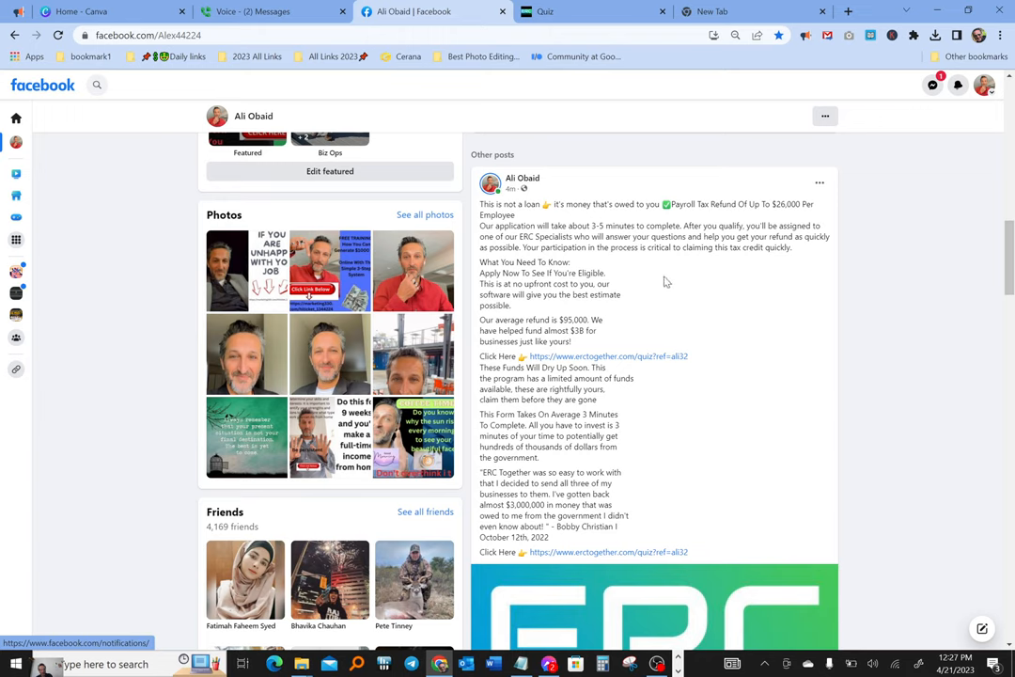
pyautogui.moveTo(612, 247)
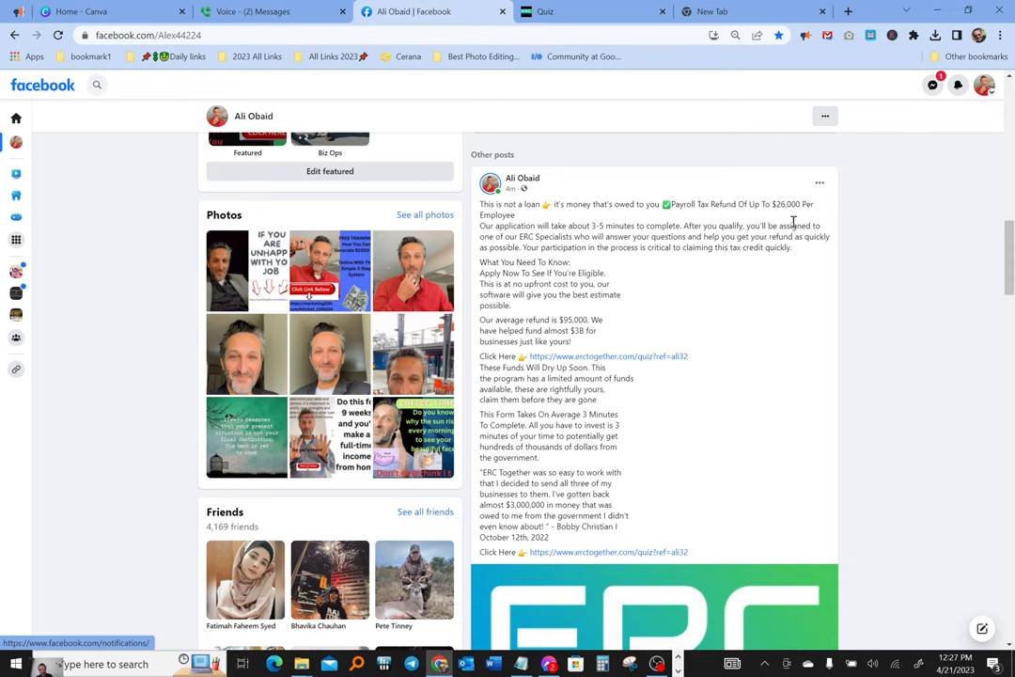
pyautogui.moveTo(506, 366)
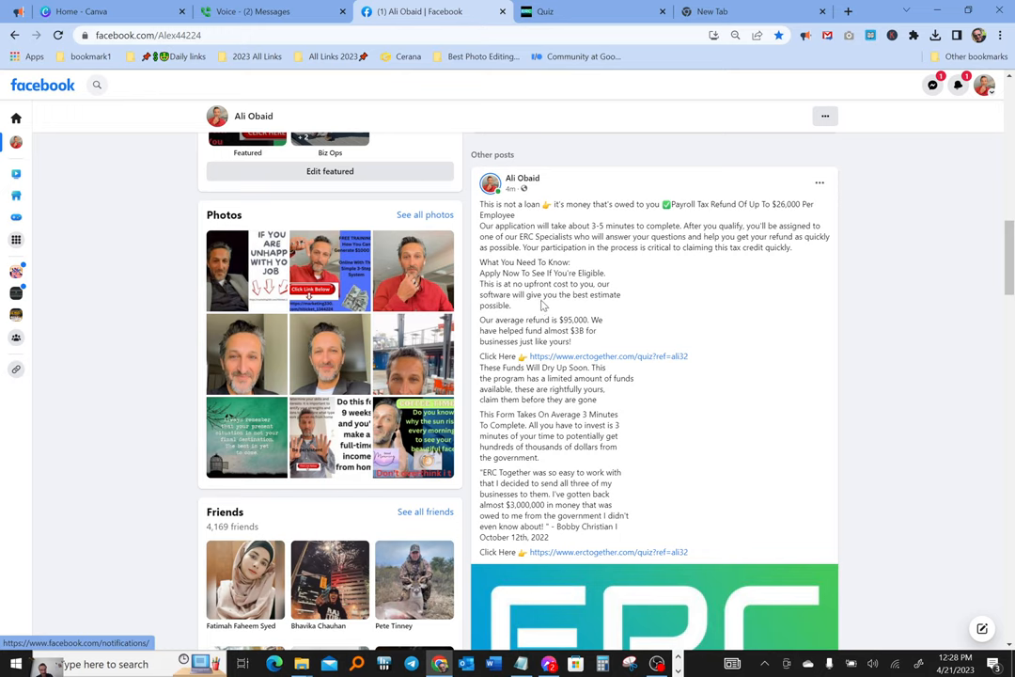
pyautogui.moveTo(618, 308)
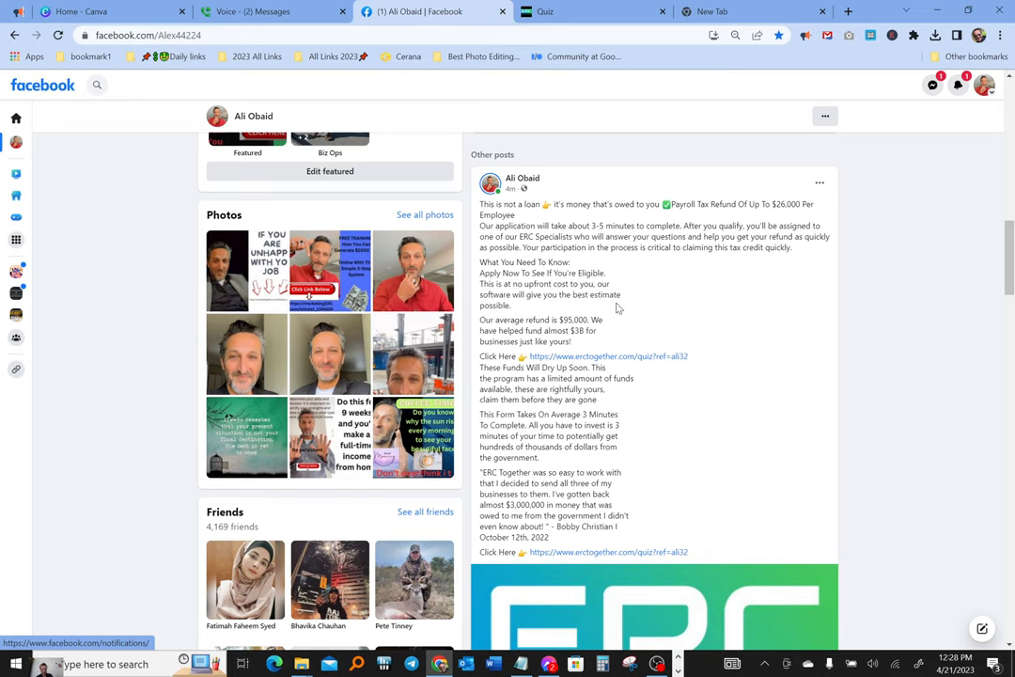
pyautogui.moveTo(563, 309)
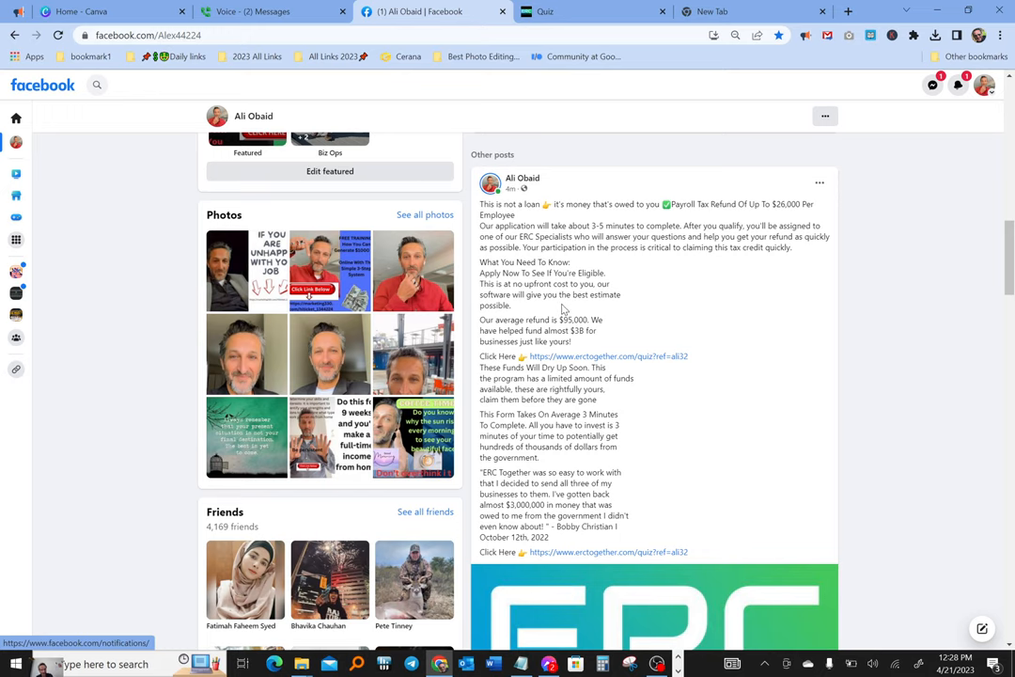
pyautogui.moveTo(496, 334)
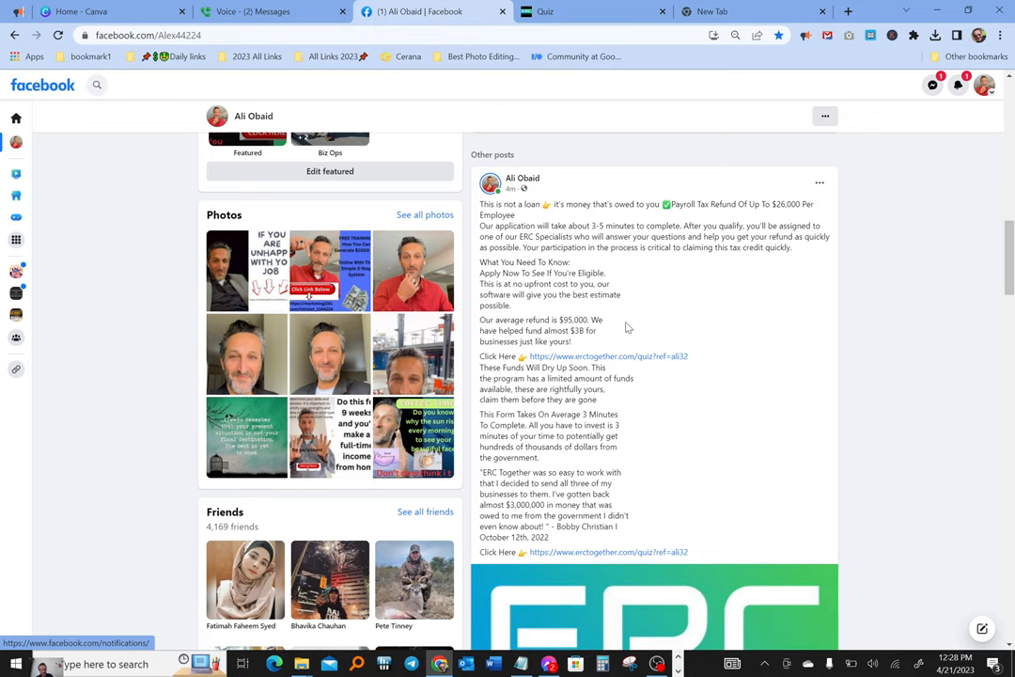
pyautogui.moveTo(618, 332)
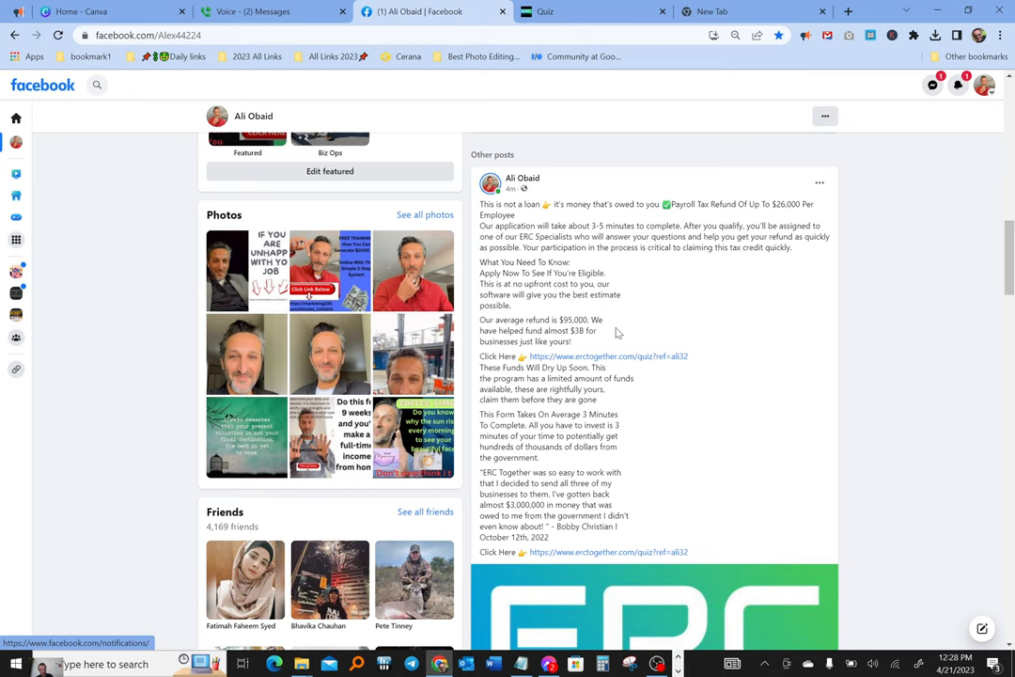
pyautogui.moveTo(679, 324)
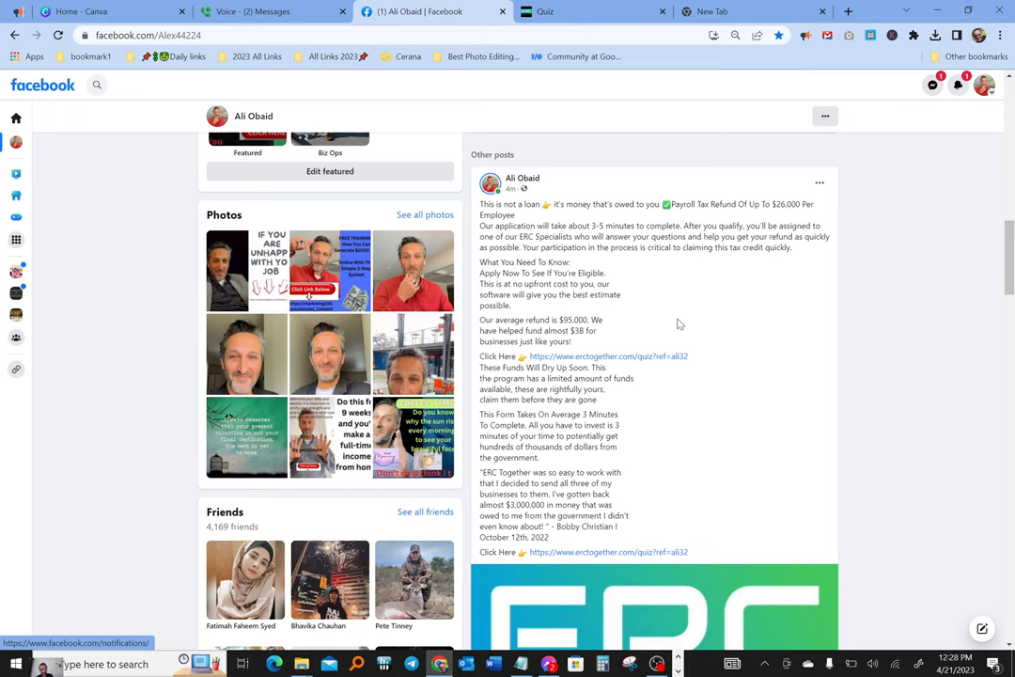
pyautogui.moveTo(675, 322)
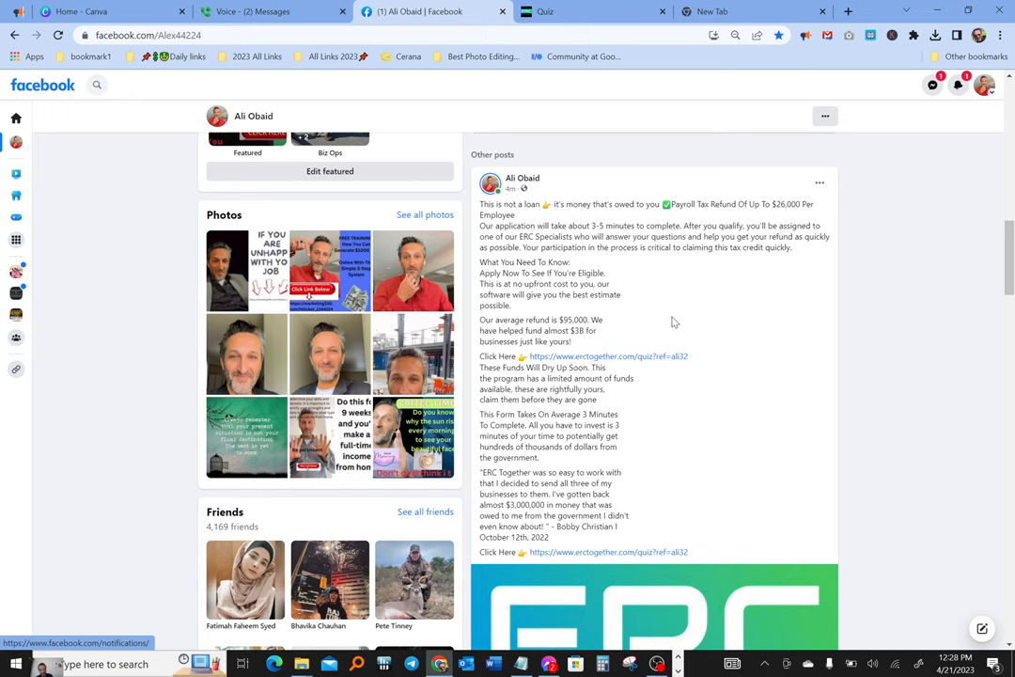
pyautogui.moveTo(651, 320)
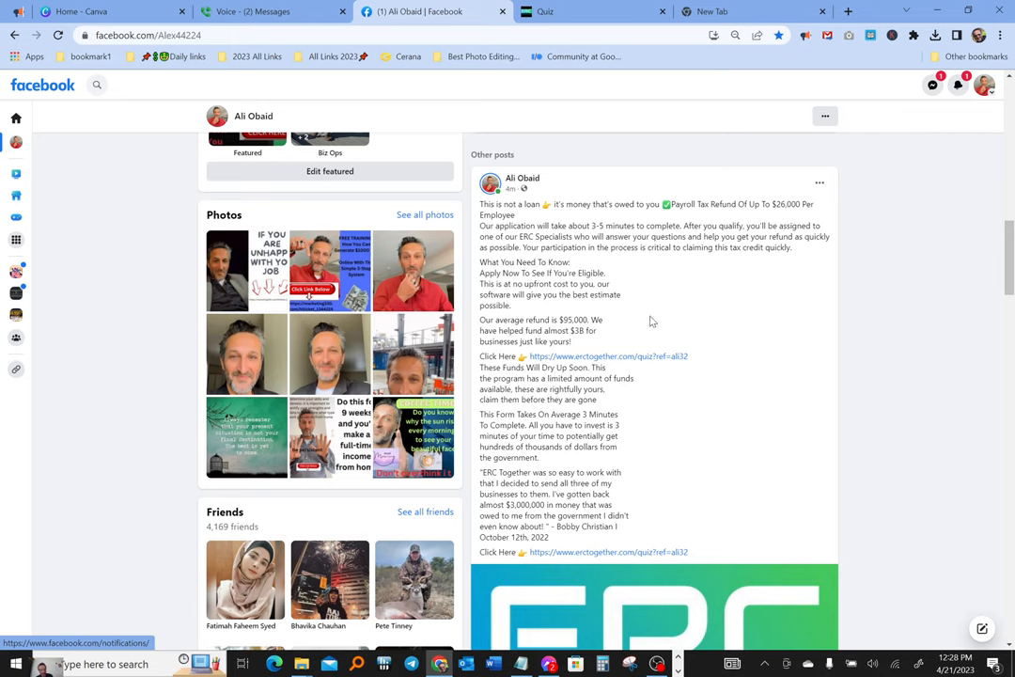
pyautogui.moveTo(661, 292)
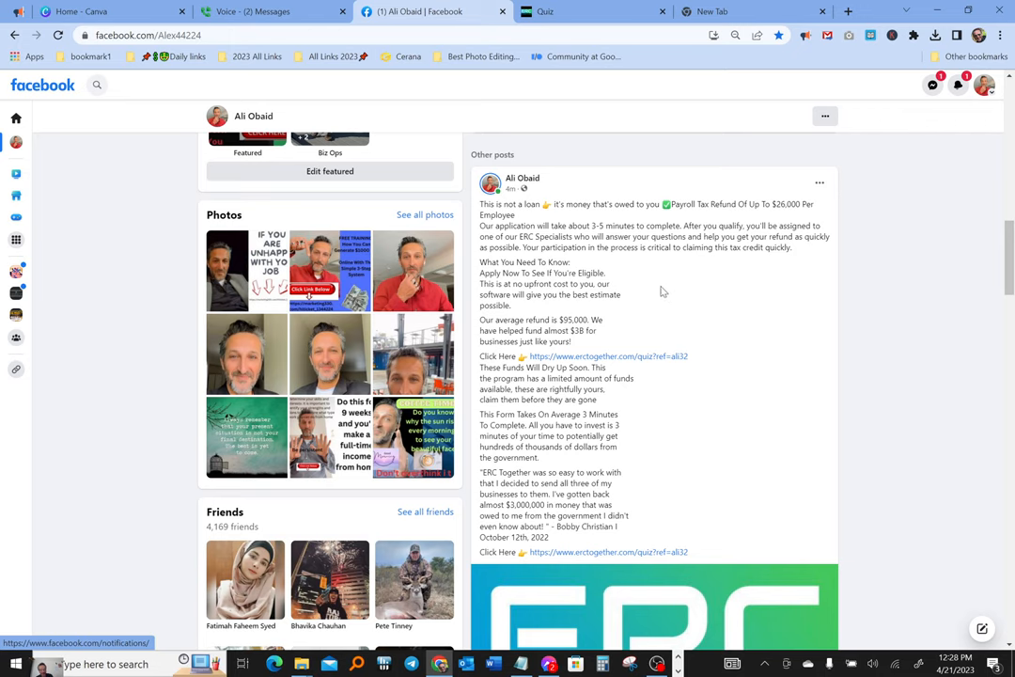
pyautogui.moveTo(681, 290)
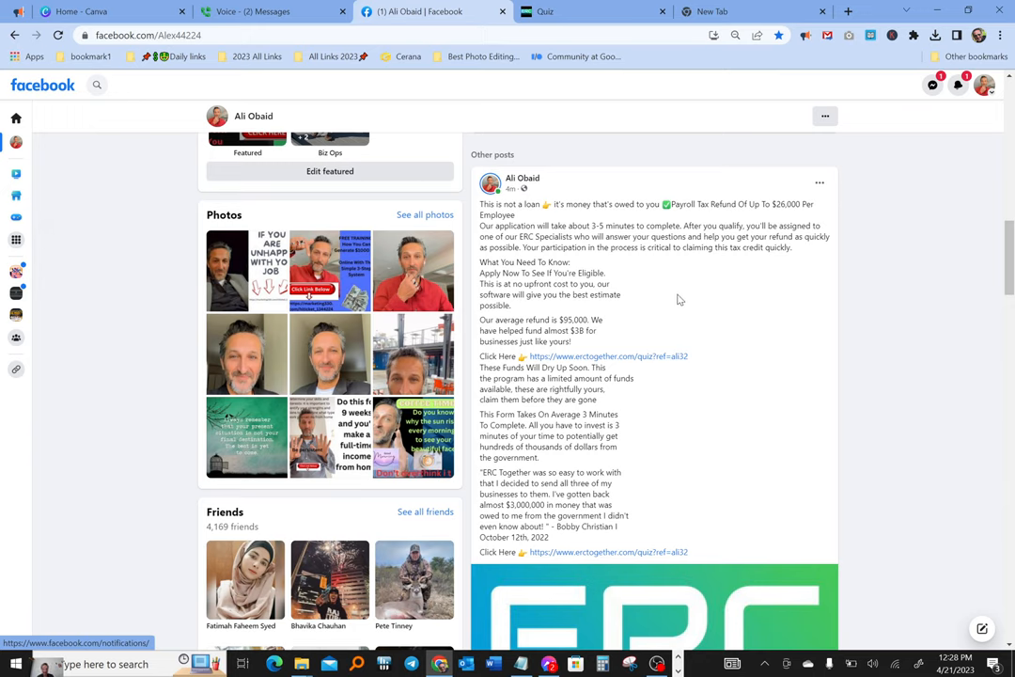
pyautogui.moveTo(720, 304)
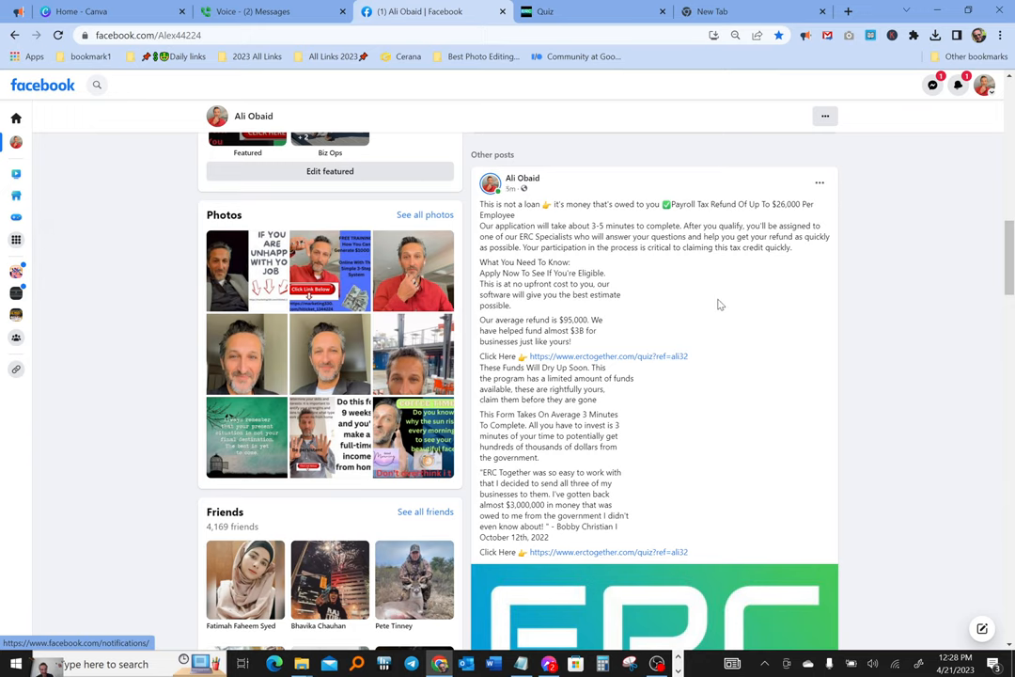
pyautogui.moveTo(724, 310)
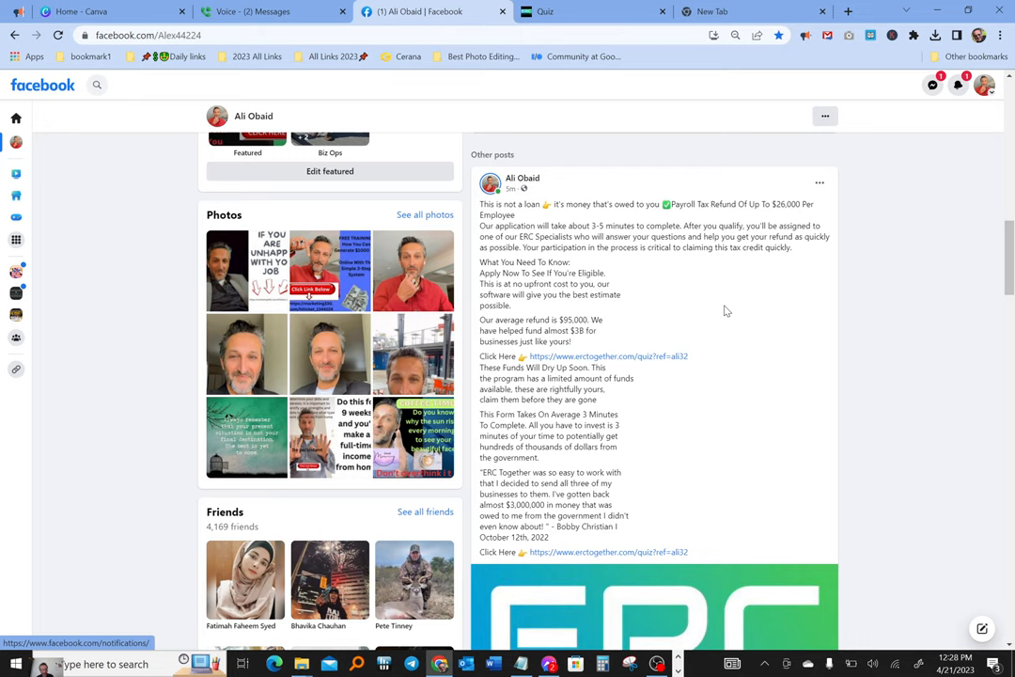
pyautogui.moveTo(731, 307)
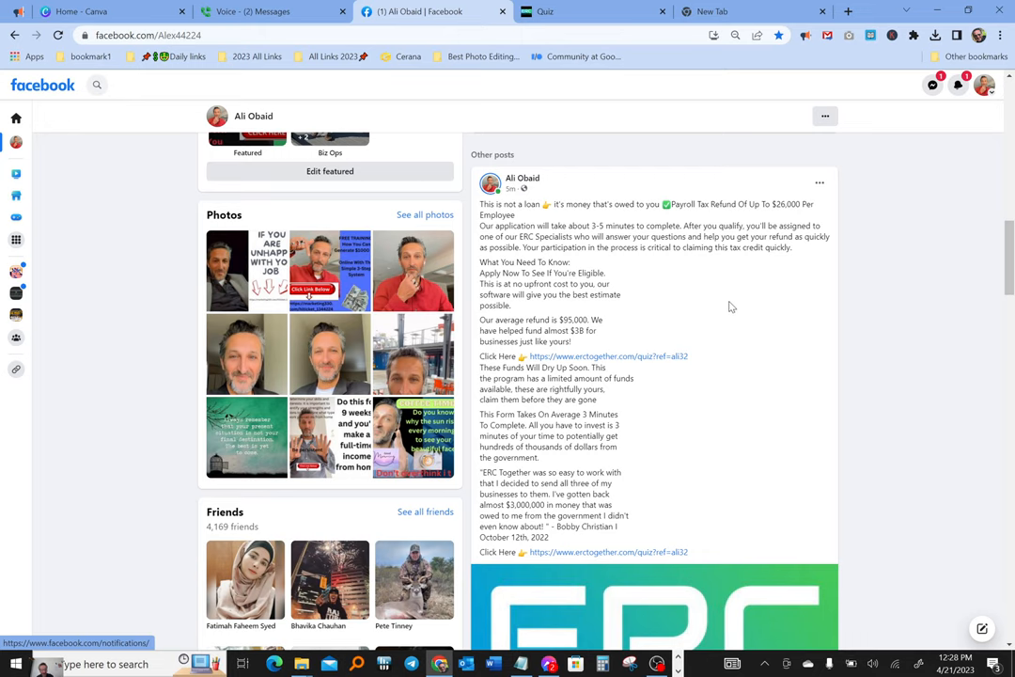
pyautogui.moveTo(731, 320)
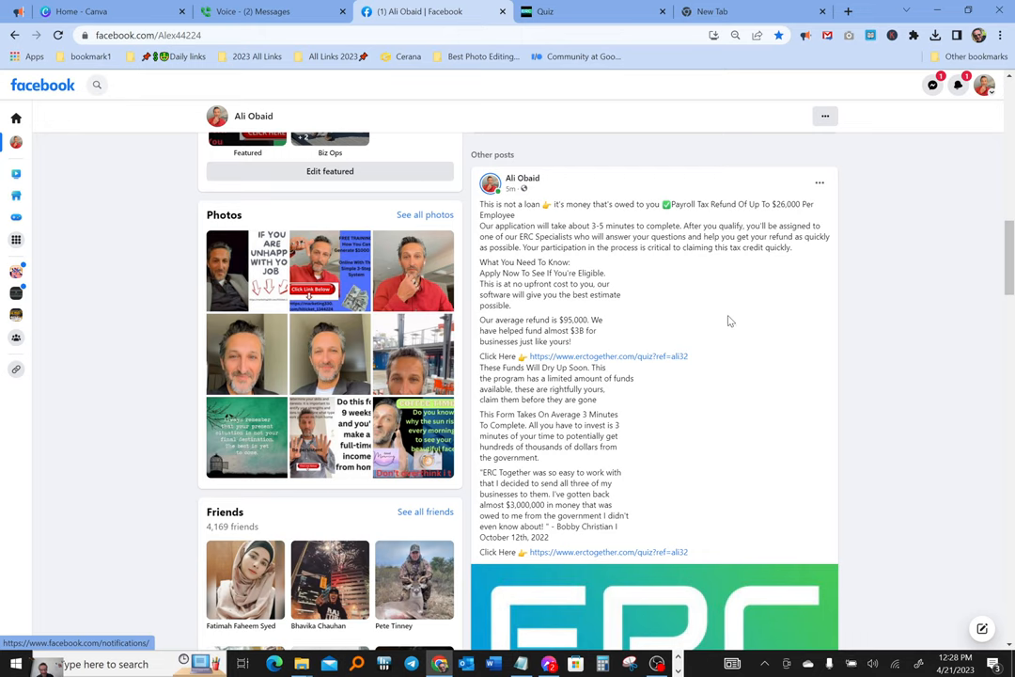
pyautogui.scroll(-3)
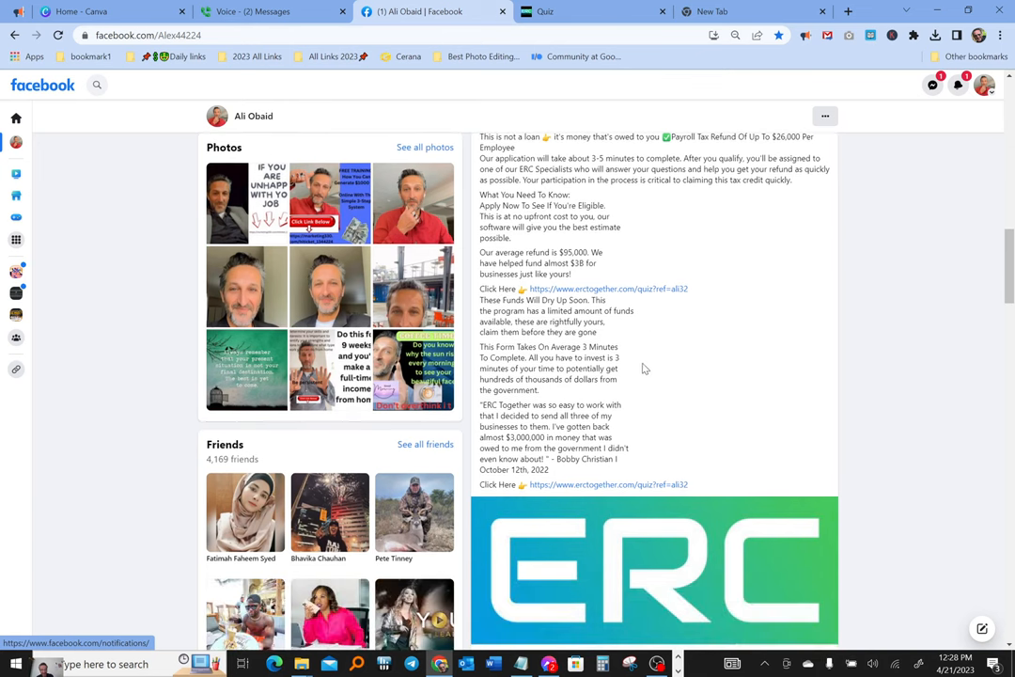
pyautogui.moveTo(733, 443)
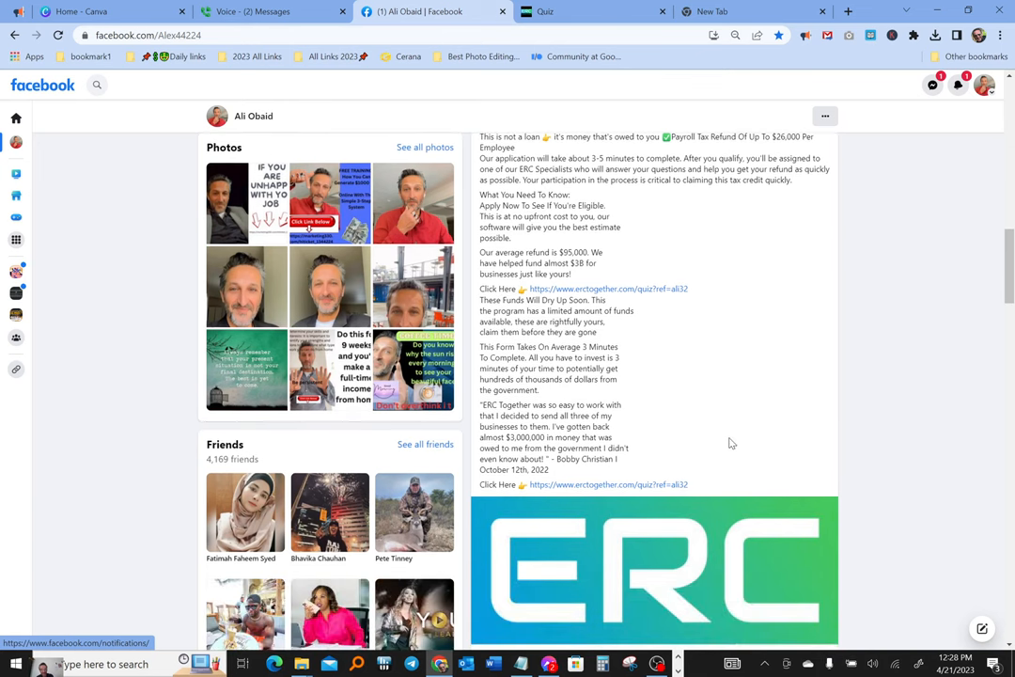
pyautogui.moveTo(742, 409)
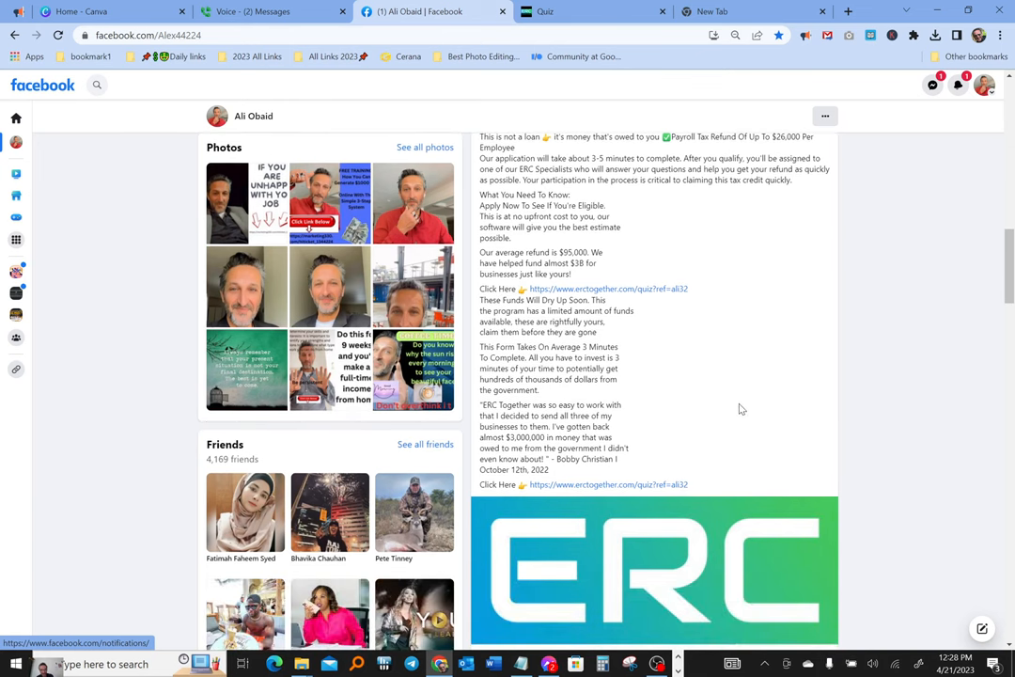
pyautogui.moveTo(752, 438)
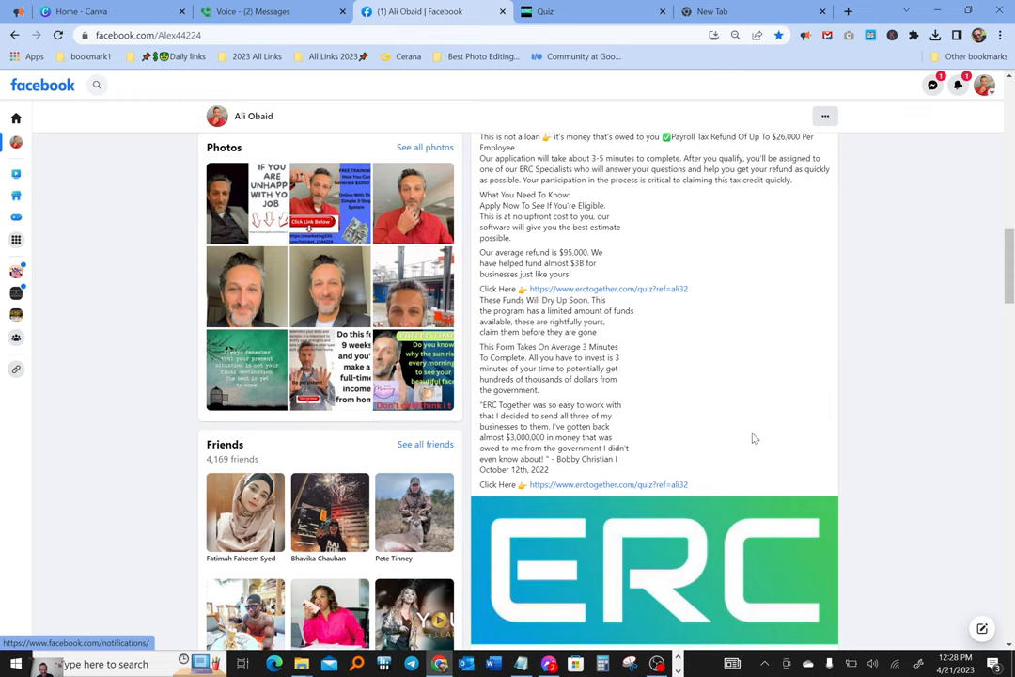
pyautogui.moveTo(722, 444)
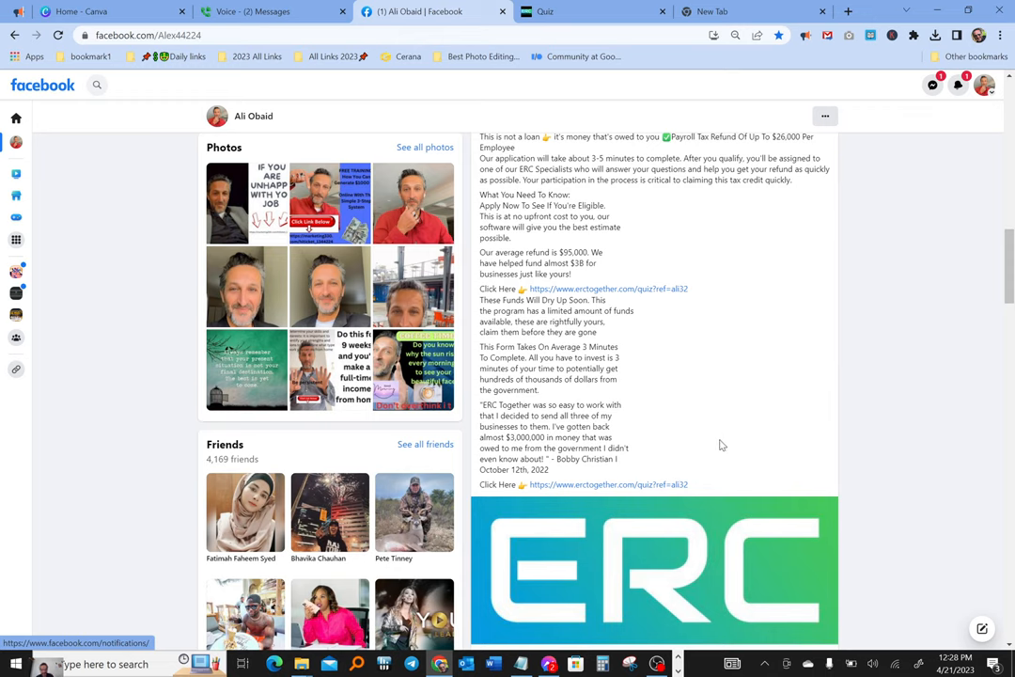
pyautogui.moveTo(724, 411)
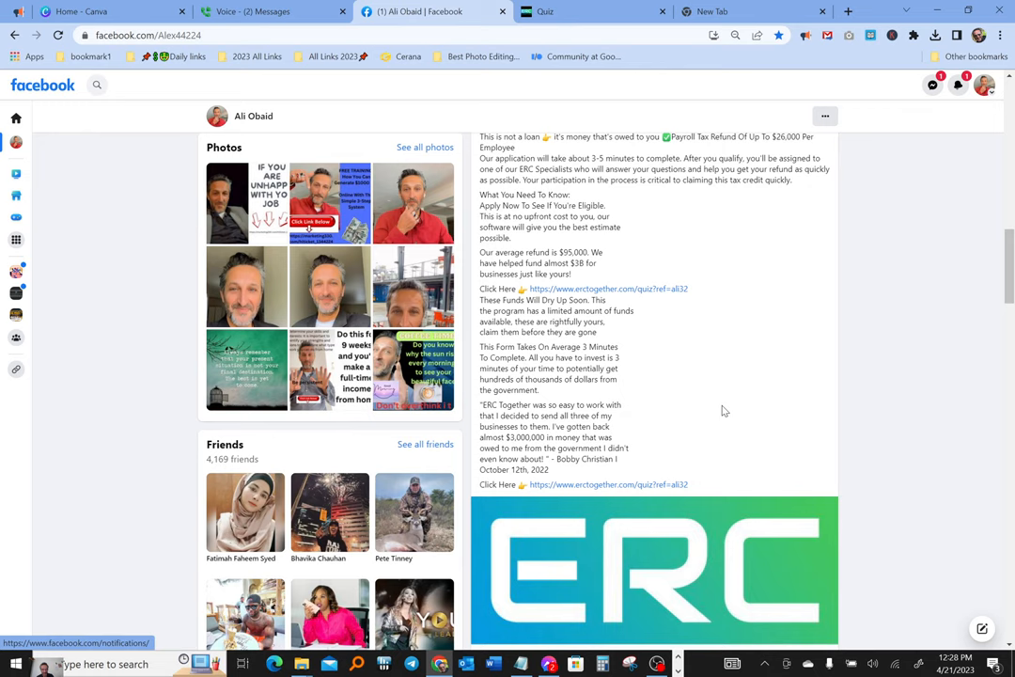
pyautogui.moveTo(681, 495)
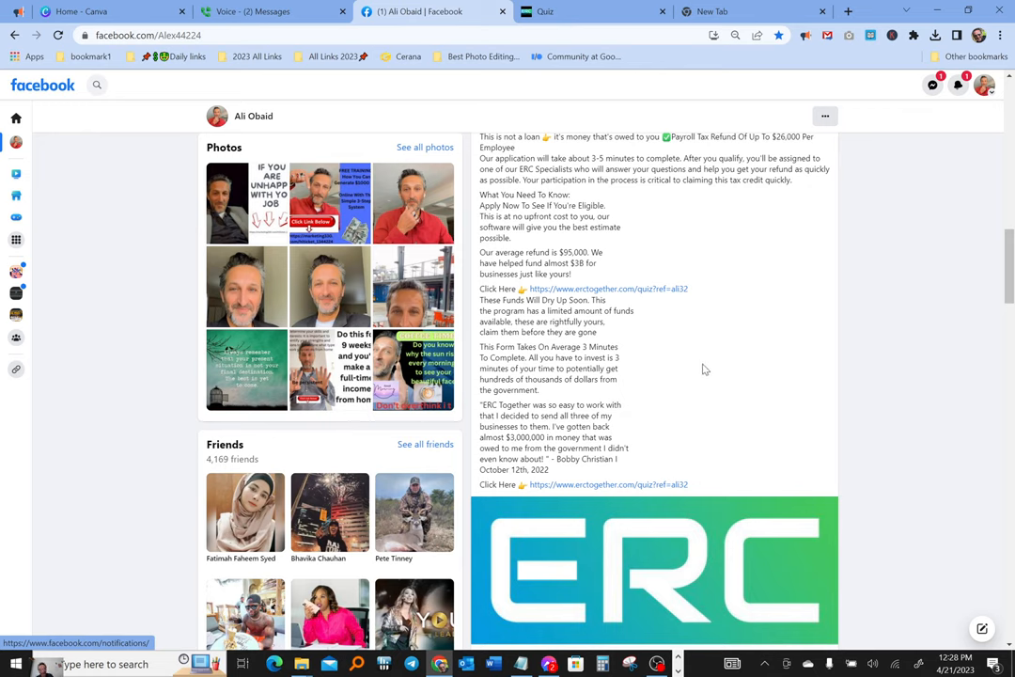
pyautogui.moveTo(710, 370)
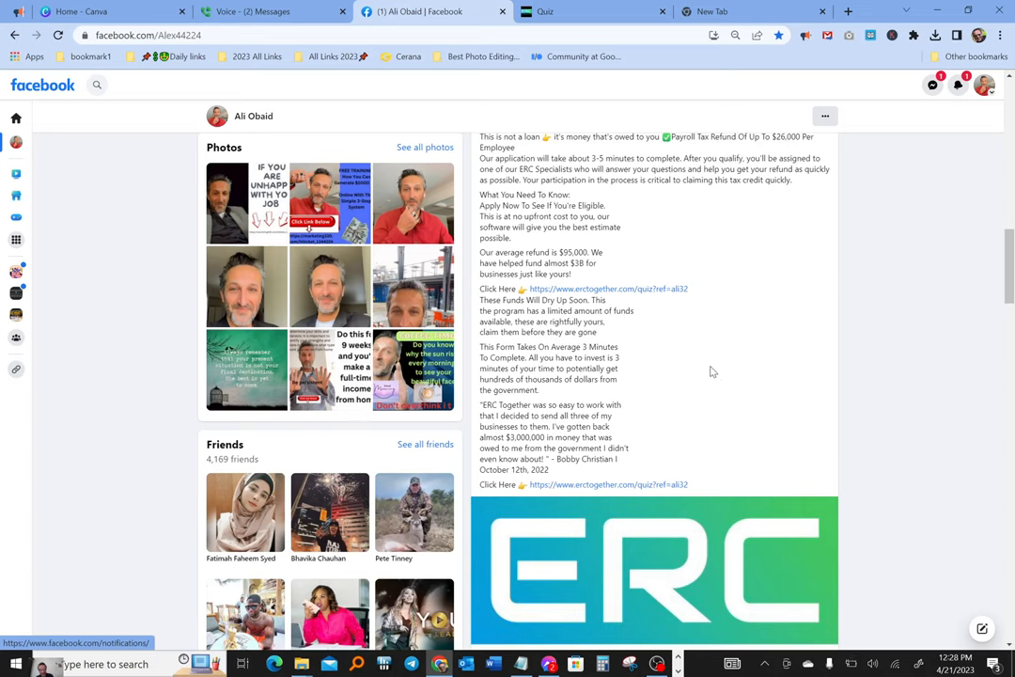
pyautogui.moveTo(727, 374)
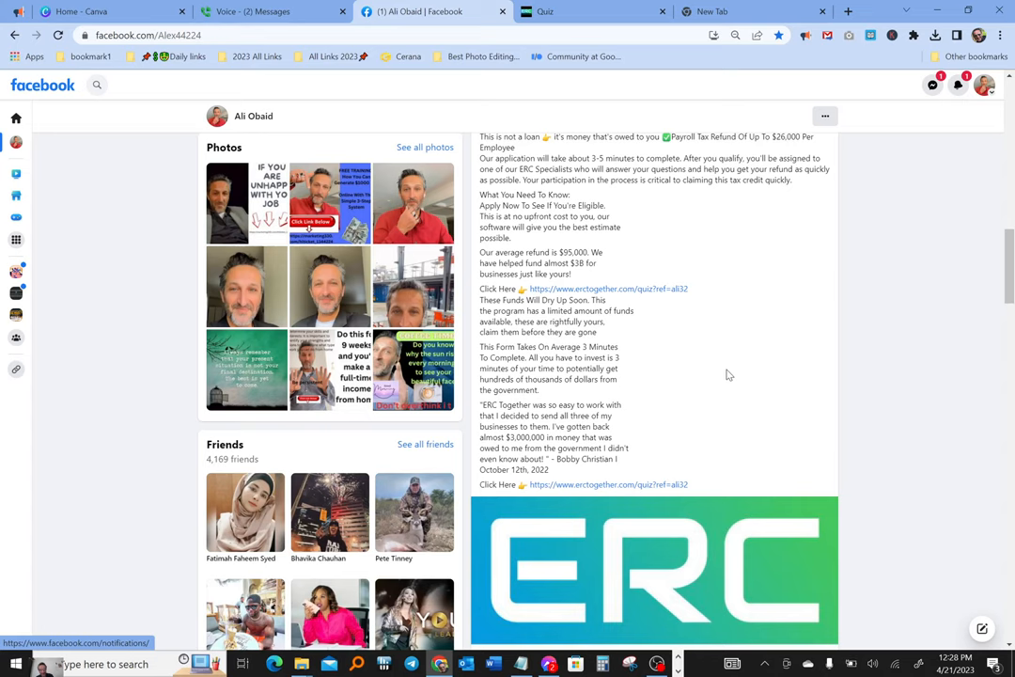
pyautogui.moveTo(726, 369)
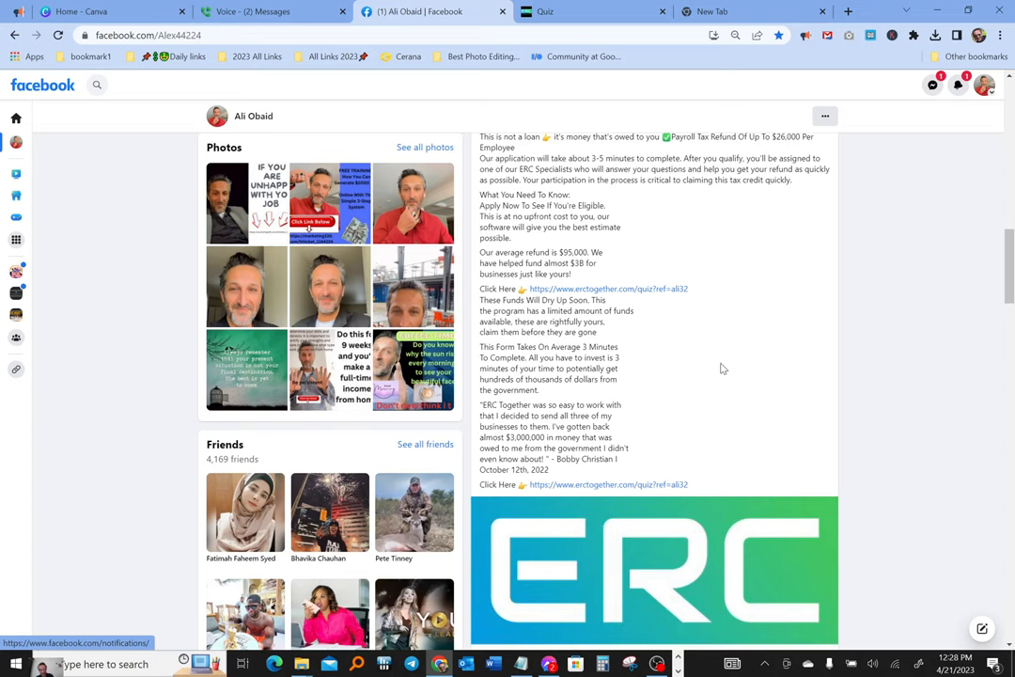
pyautogui.moveTo(737, 397)
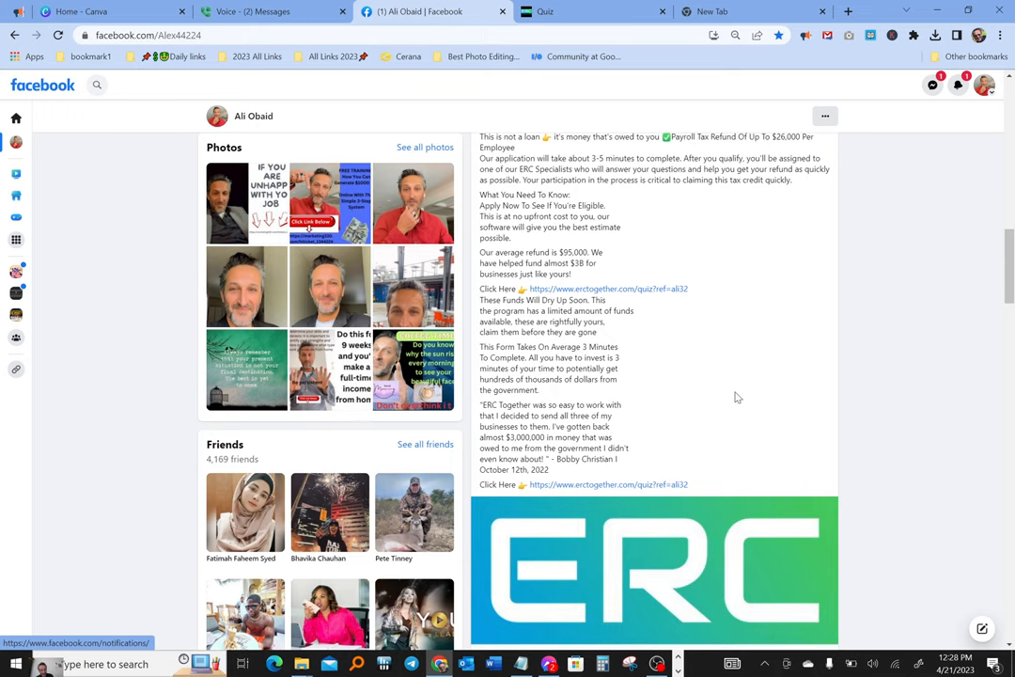
pyautogui.moveTo(705, 362)
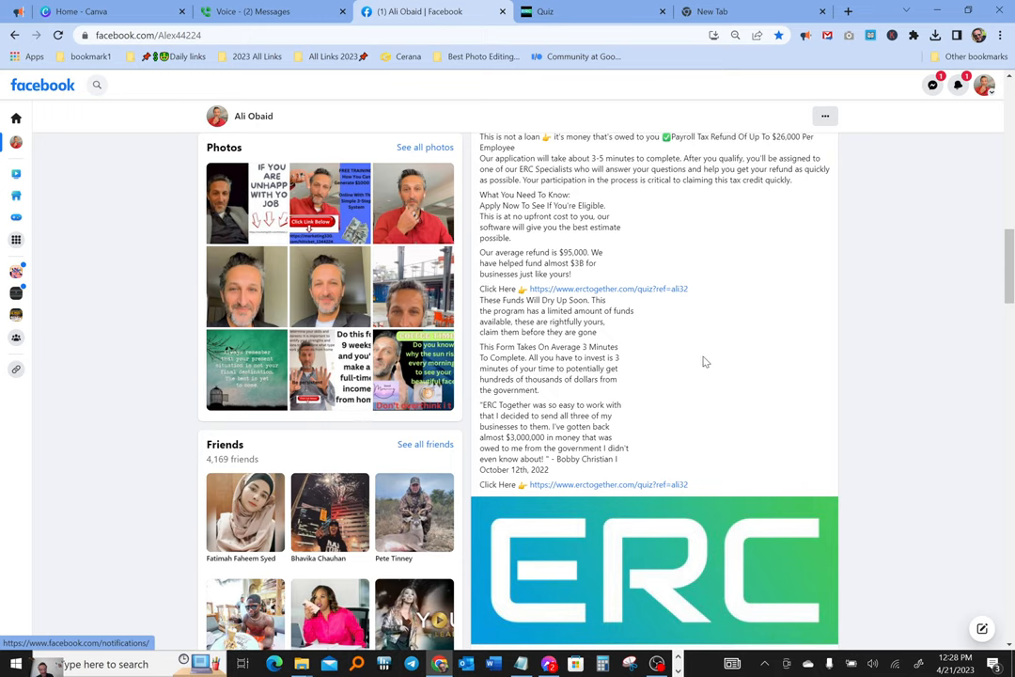
pyautogui.scroll(-3)
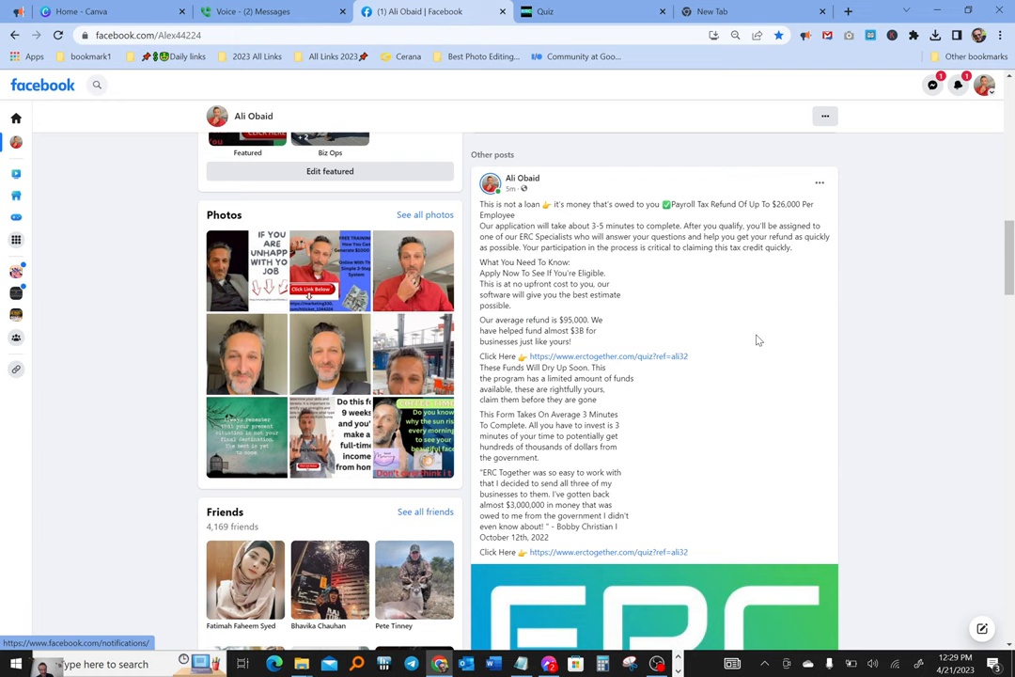
pyautogui.scroll(-3)
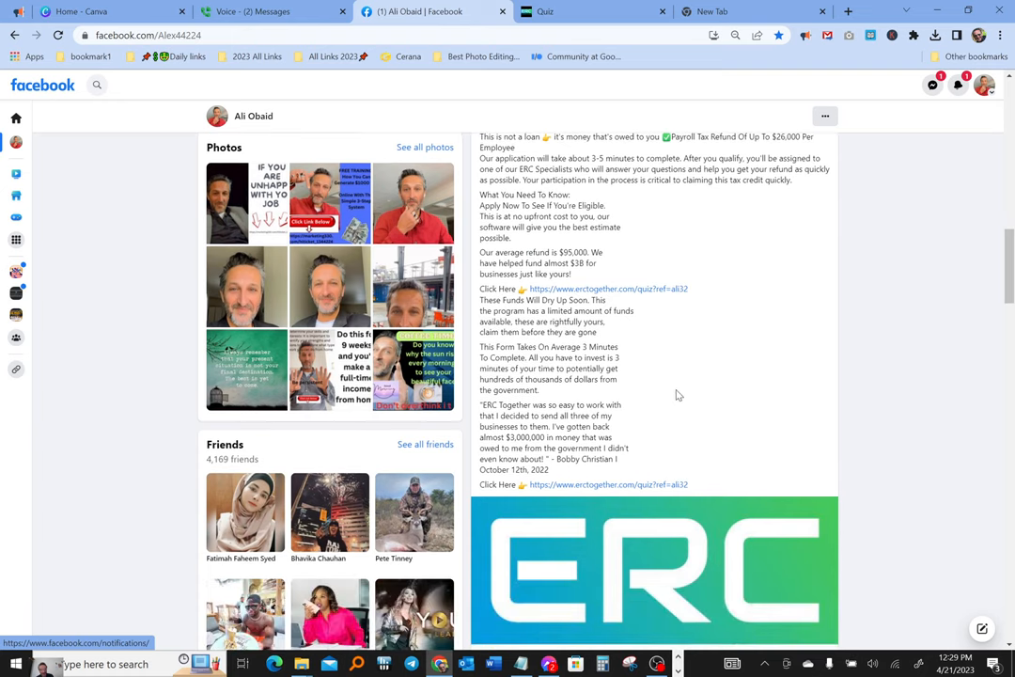
pyautogui.moveTo(731, 379)
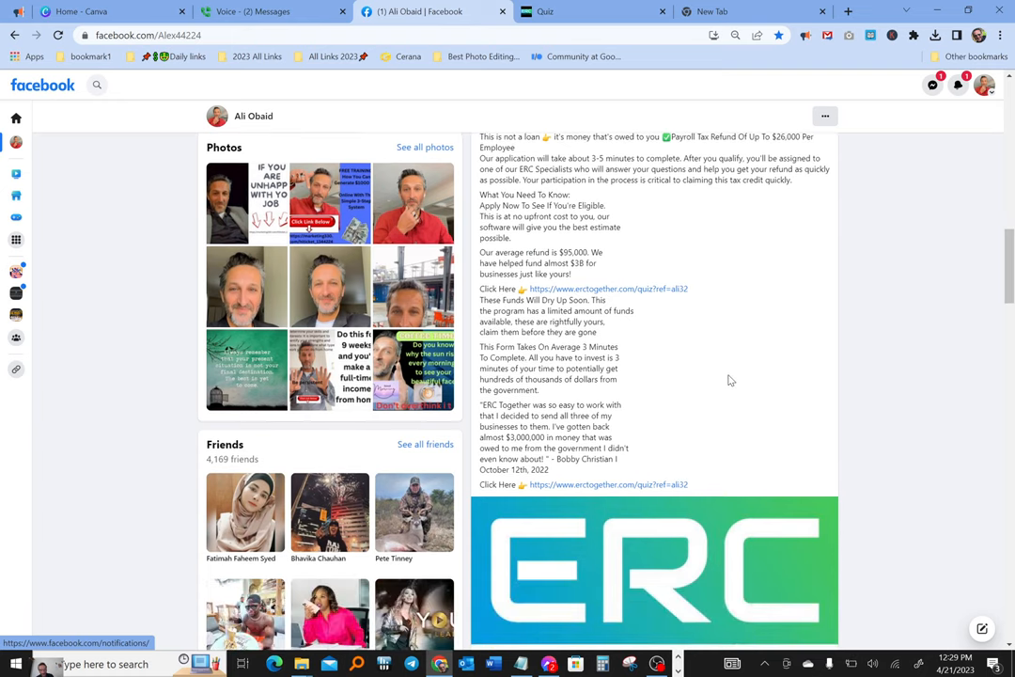
pyautogui.moveTo(787, 376)
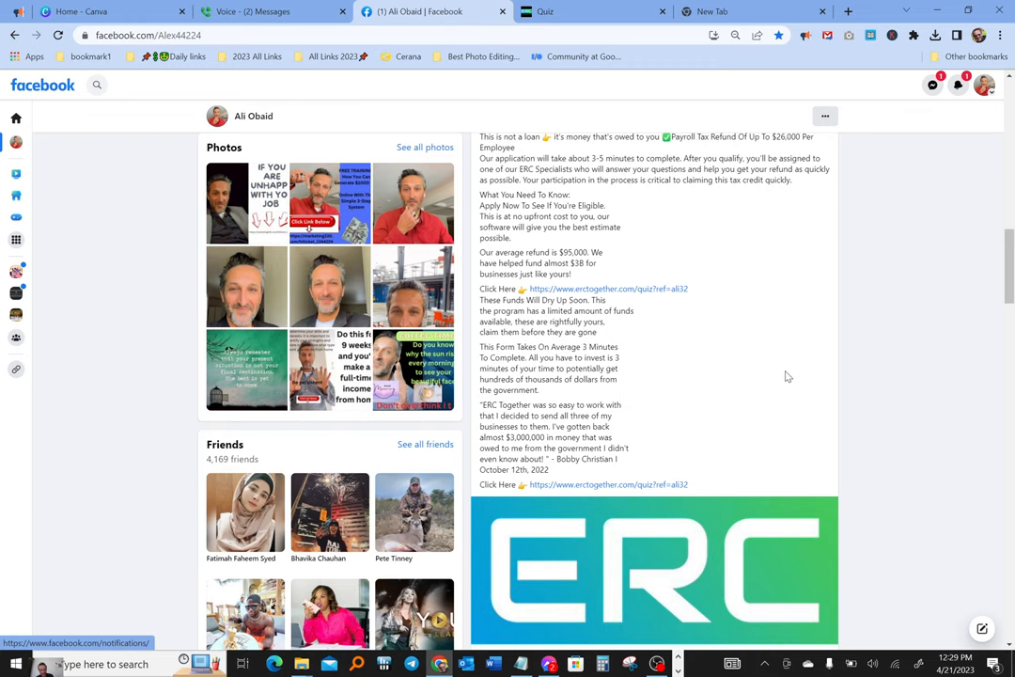
pyautogui.moveTo(800, 389)
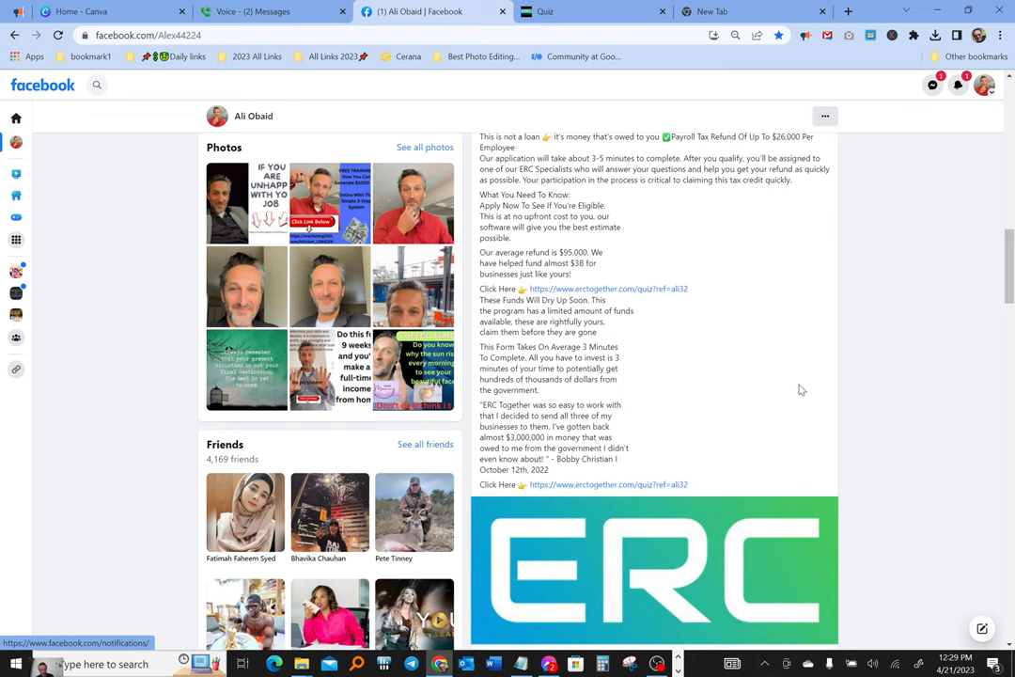
pyautogui.moveTo(783, 415)
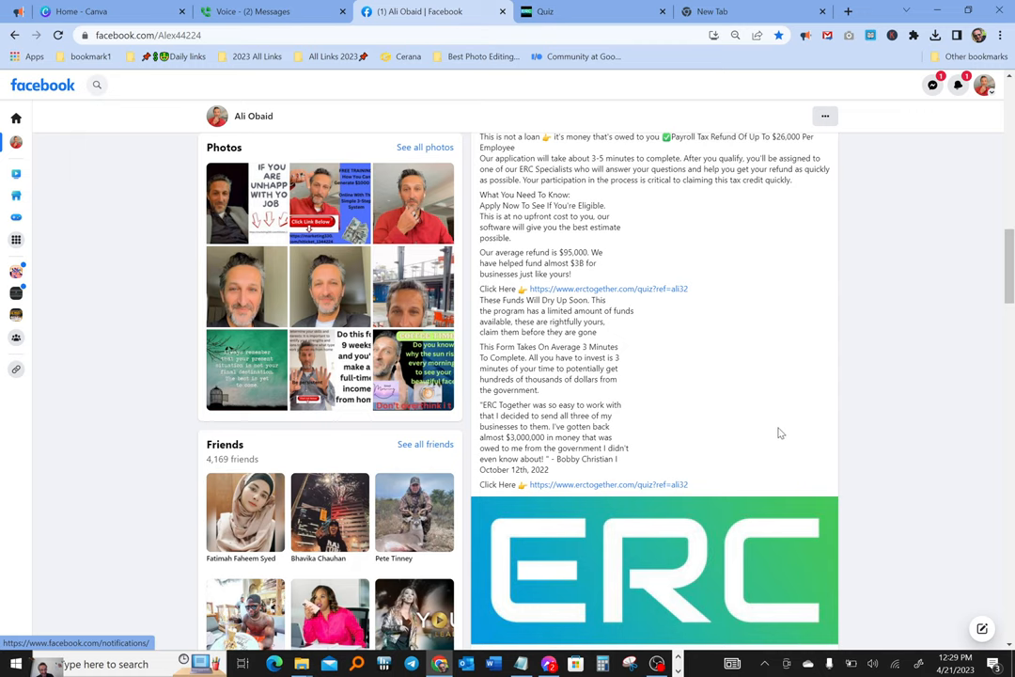
pyautogui.moveTo(781, 379)
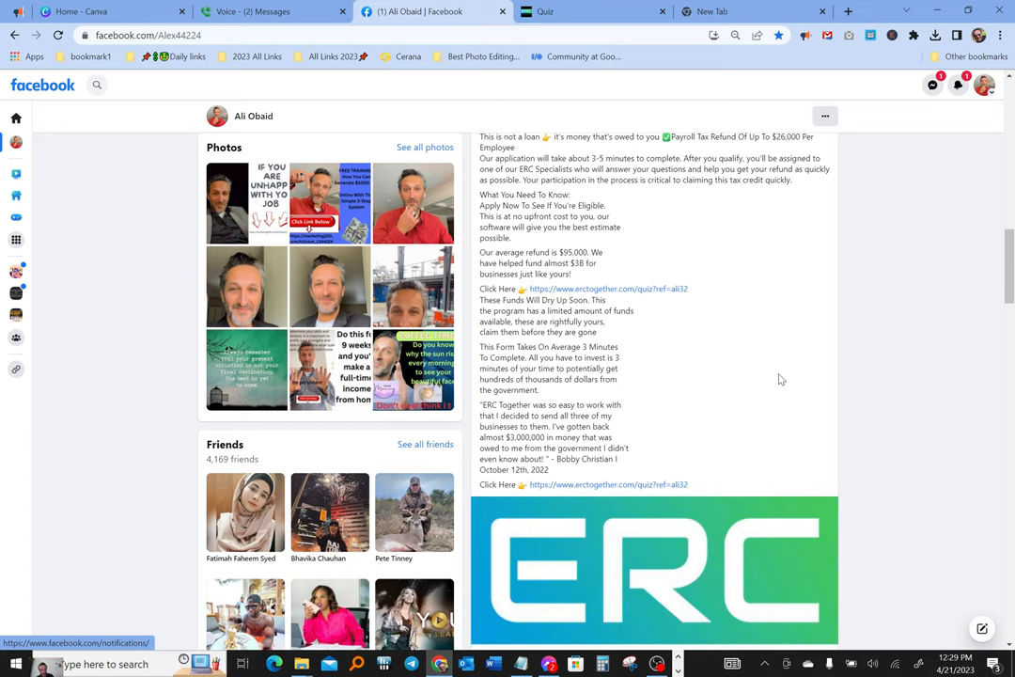
pyautogui.moveTo(782, 384)
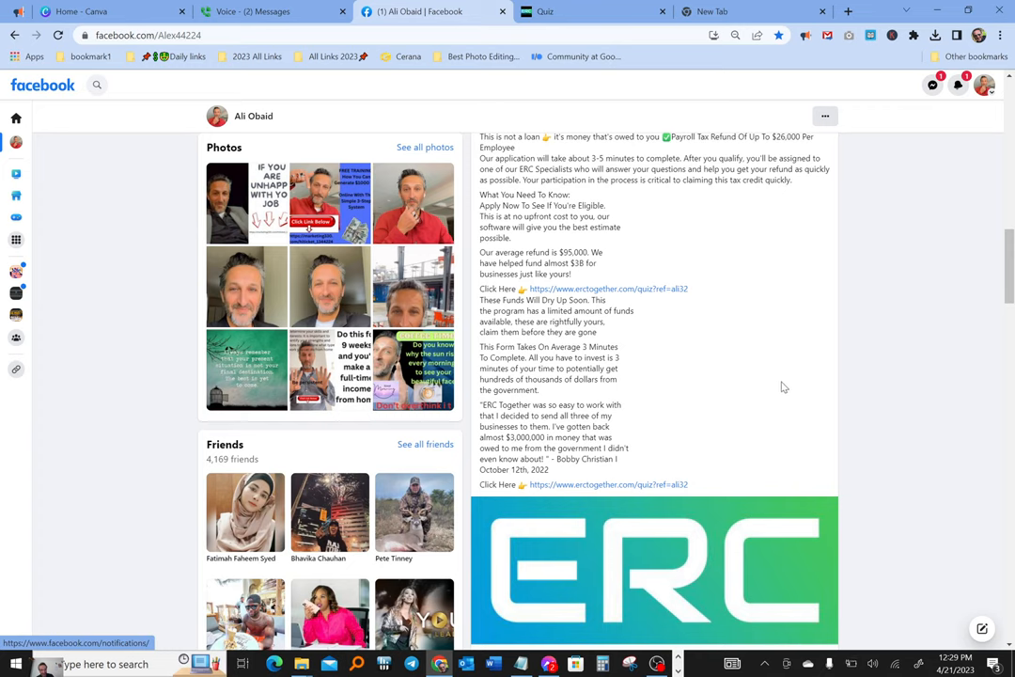
pyautogui.moveTo(797, 407)
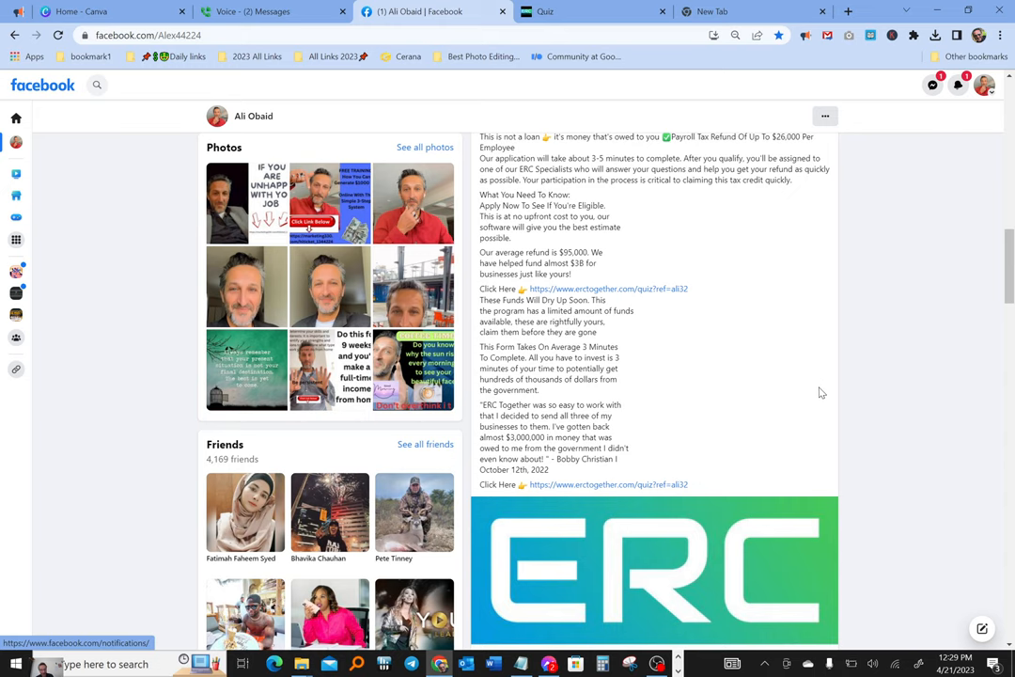
pyautogui.moveTo(841, 422)
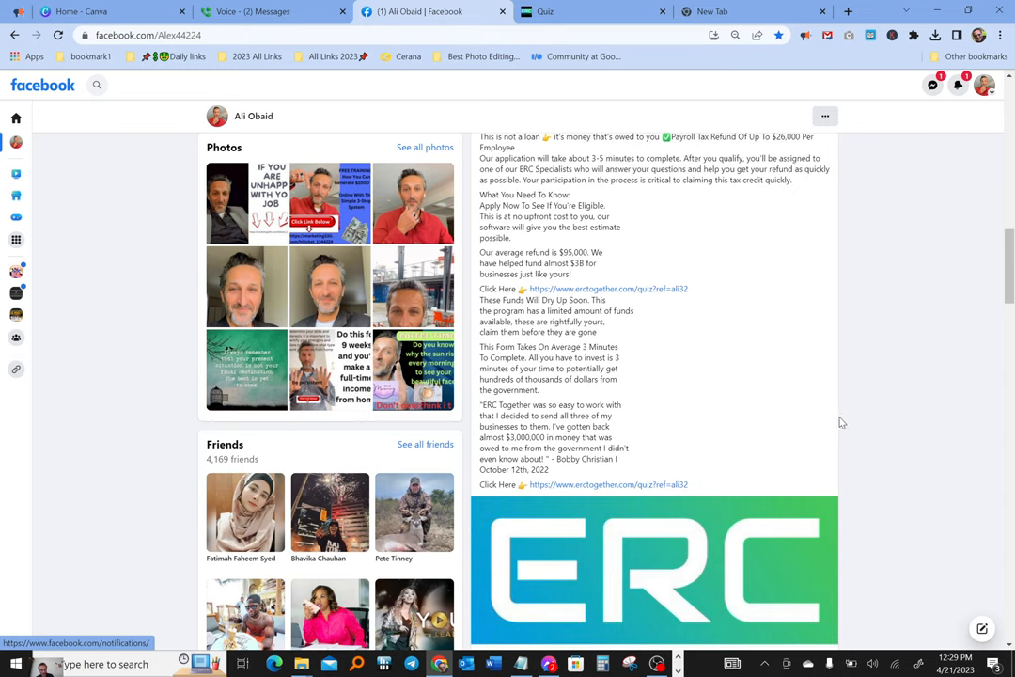
pyautogui.moveTo(829, 391)
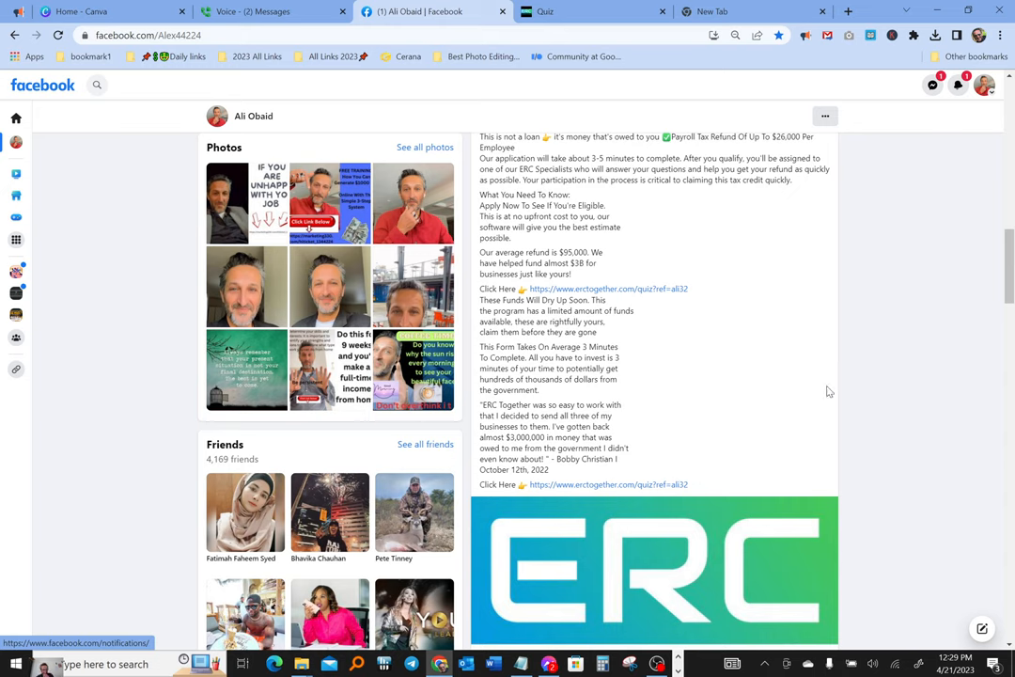
pyautogui.moveTo(799, 406)
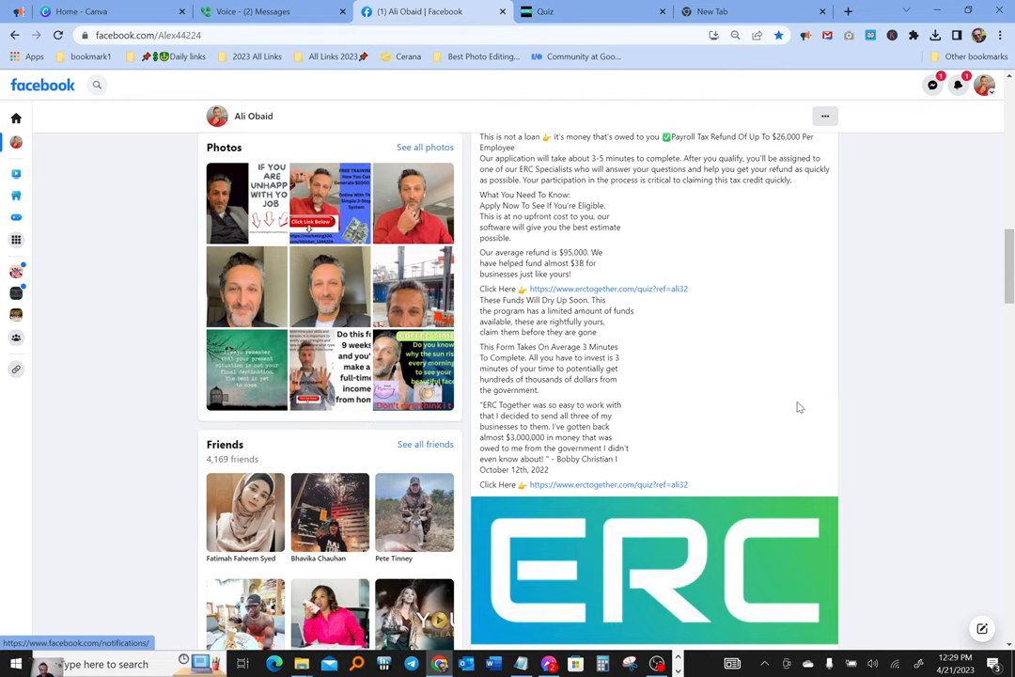
pyautogui.moveTo(737, 389)
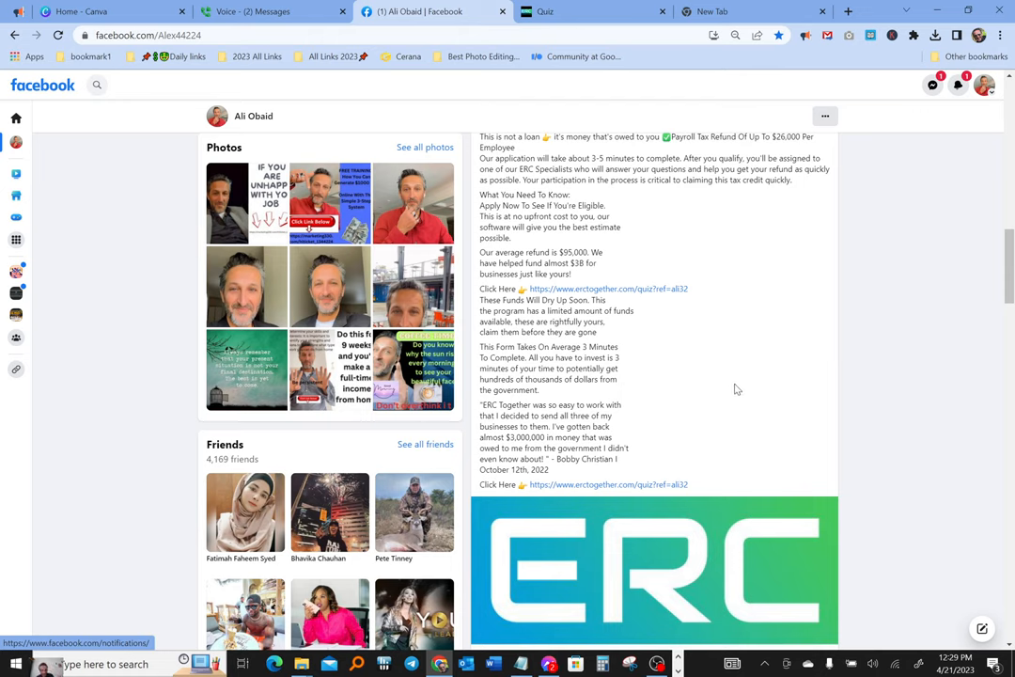
pyautogui.moveTo(750, 430)
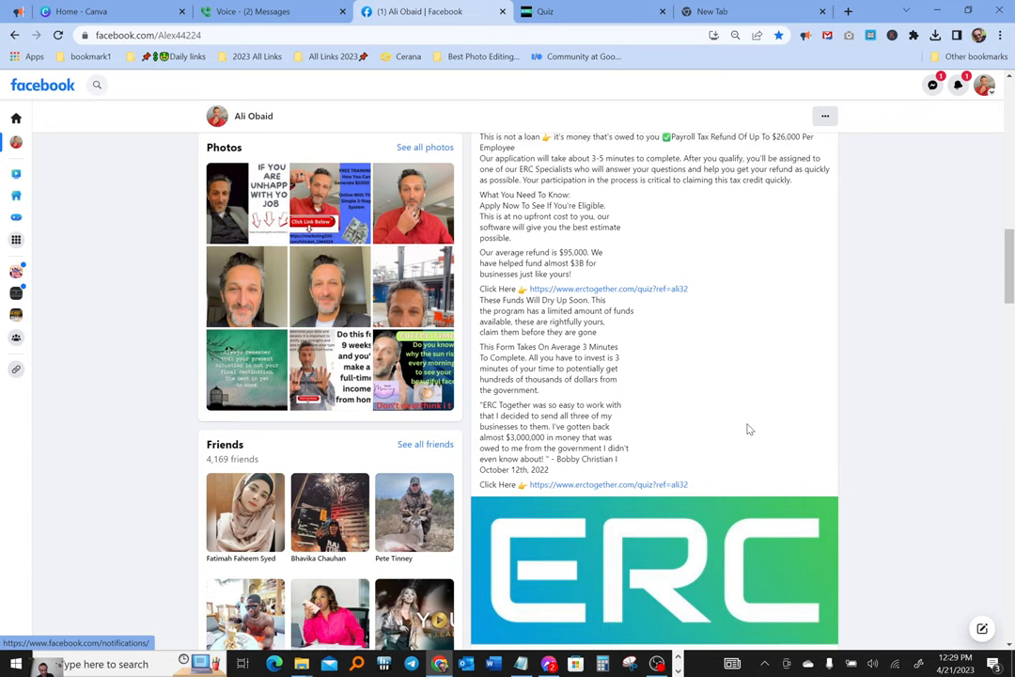
pyautogui.moveTo(696, 376)
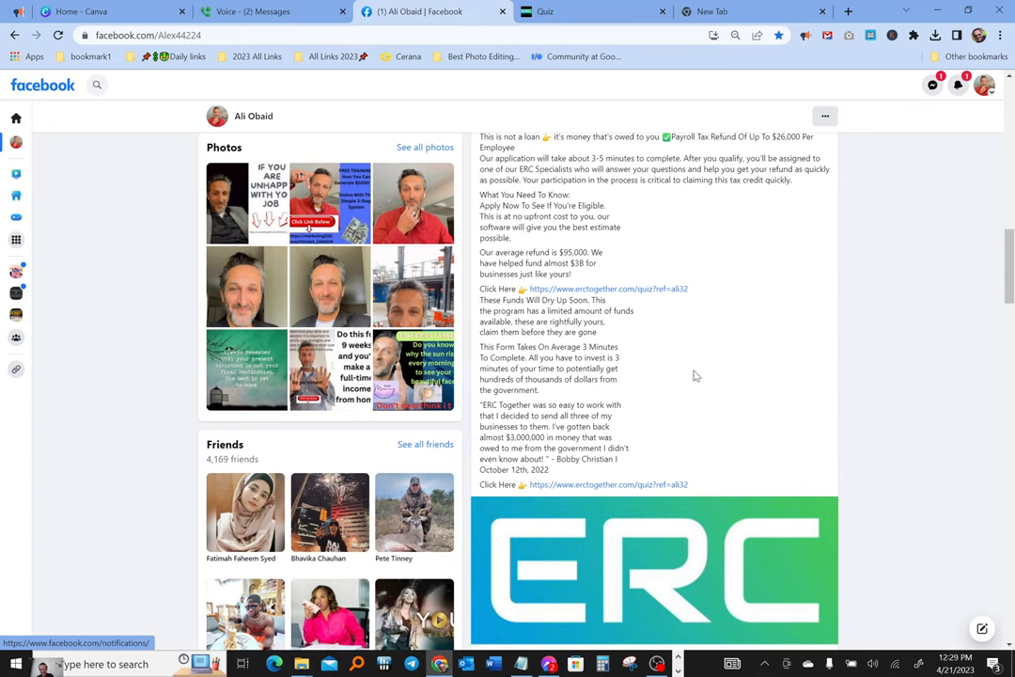
pyautogui.moveTo(746, 406)
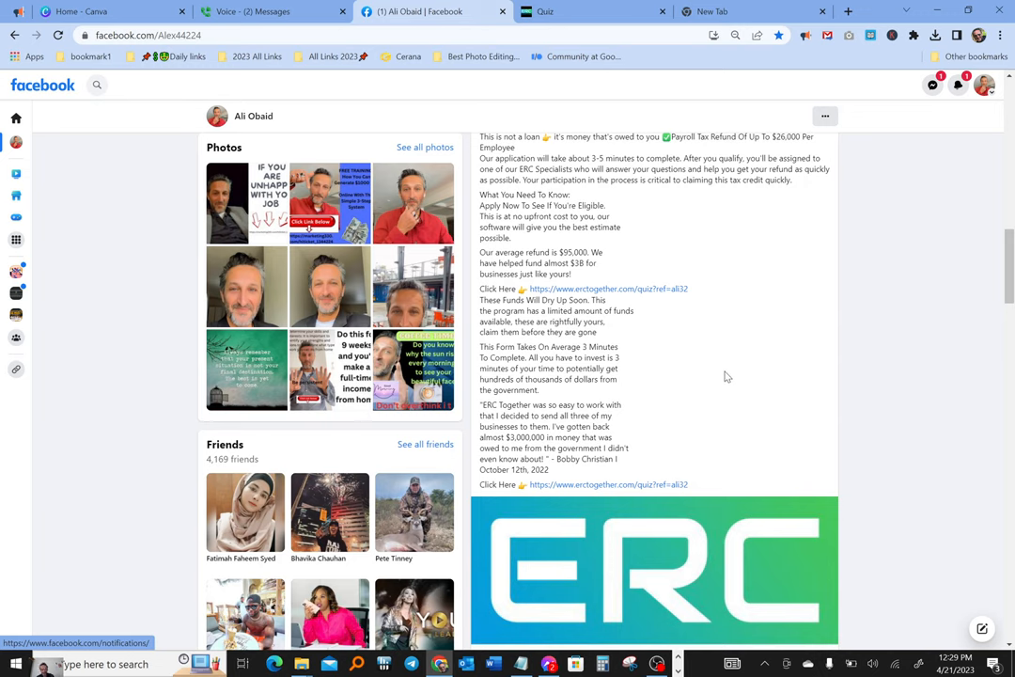
pyautogui.moveTo(684, 471)
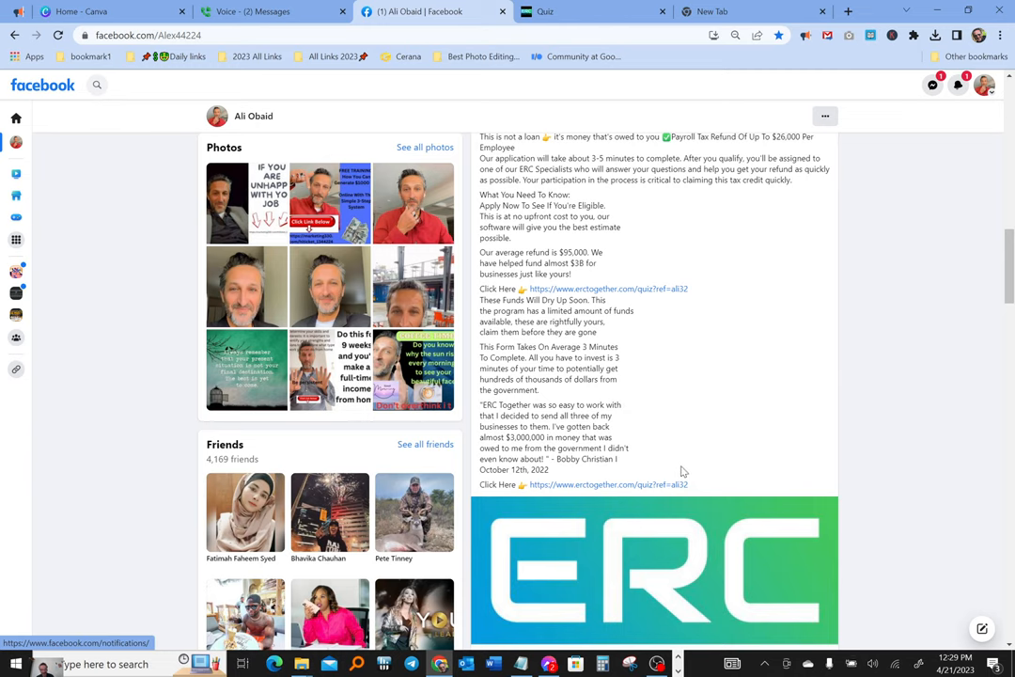
pyautogui.moveTo(537, 442)
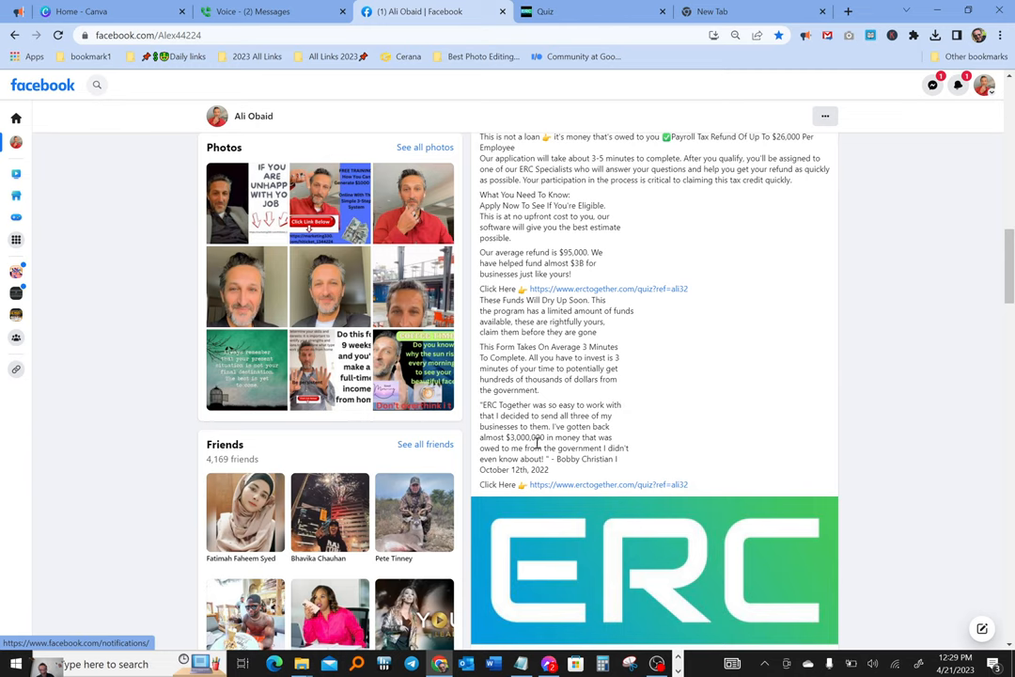
pyautogui.moveTo(612, 449)
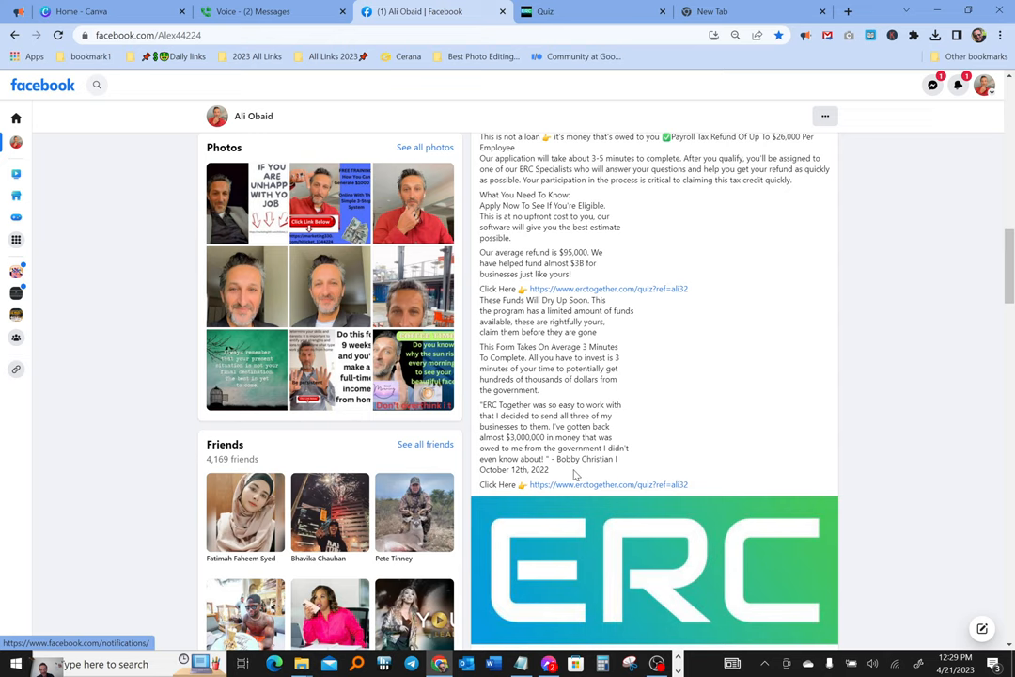
pyautogui.moveTo(529, 481)
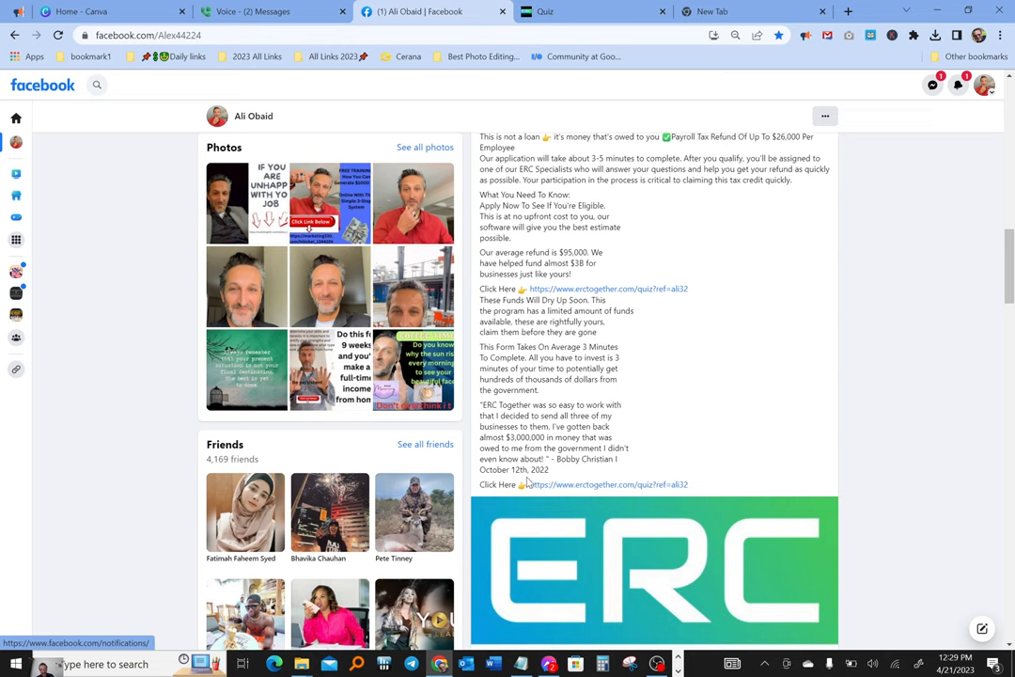
# - Scroll the profile page to bring the ERC refund post's author header into view under Other posts
pyautogui.scroll(-3)
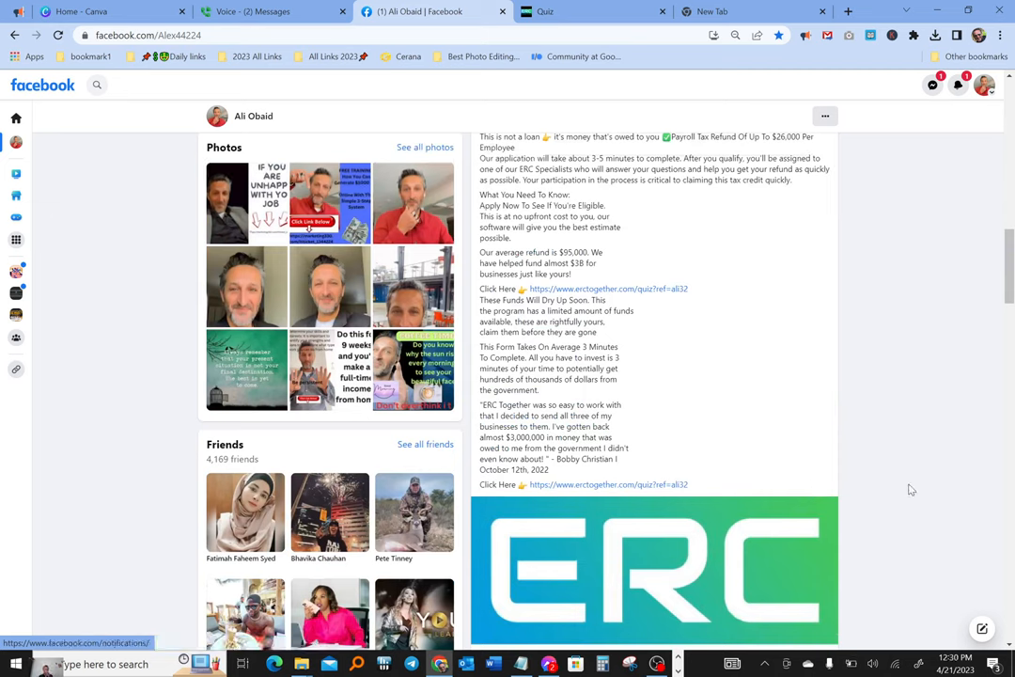
pyautogui.moveTo(935, 430)
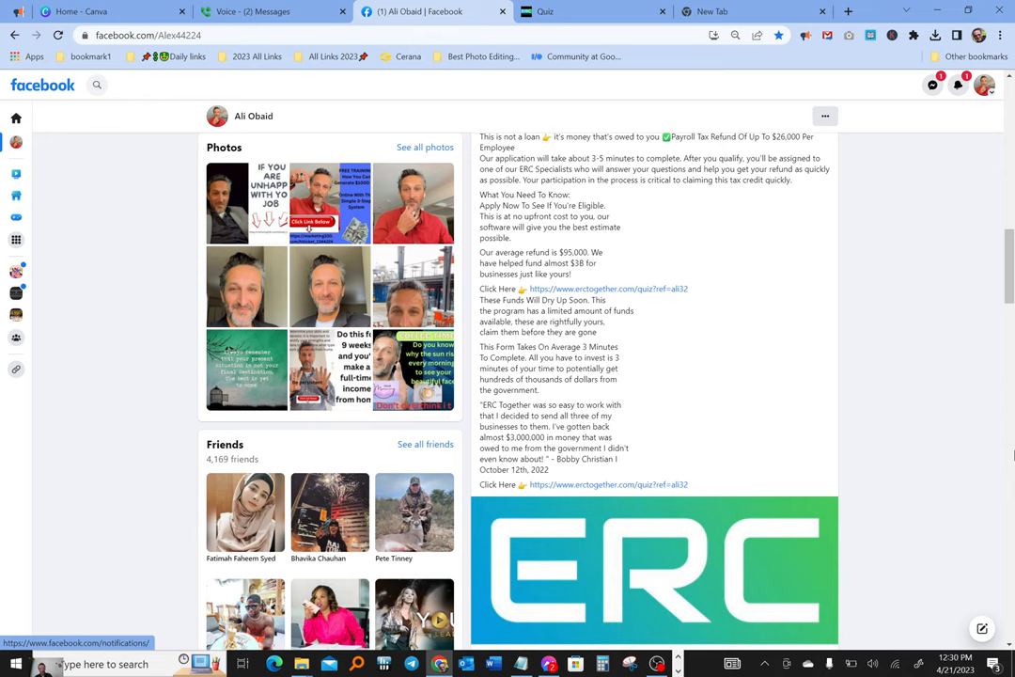
pyautogui.moveTo(928, 278)
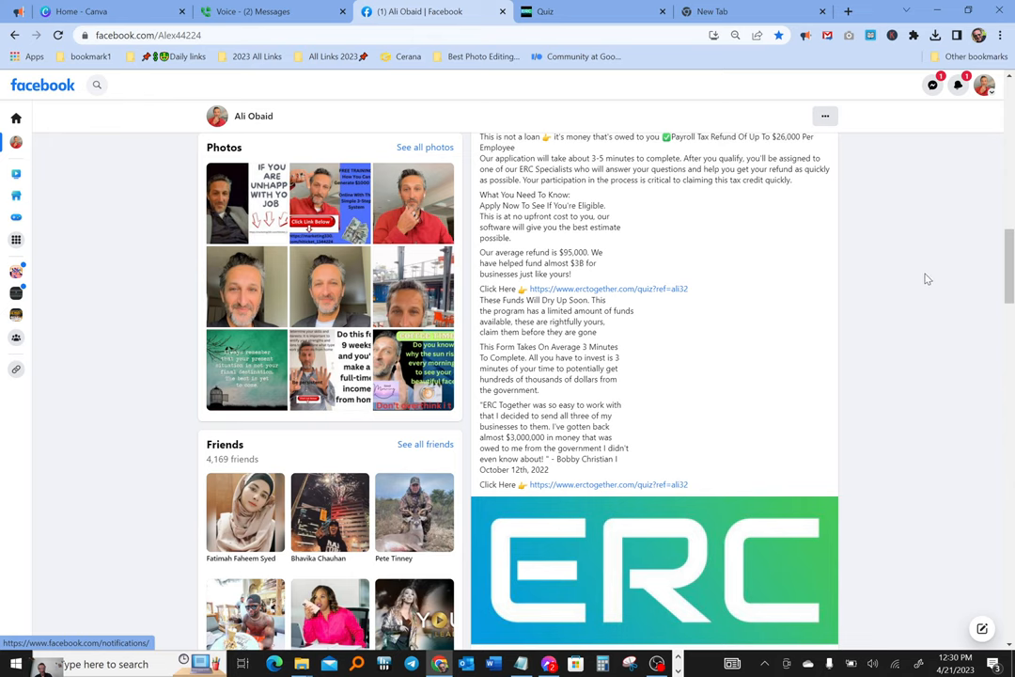
pyautogui.scroll(-3)
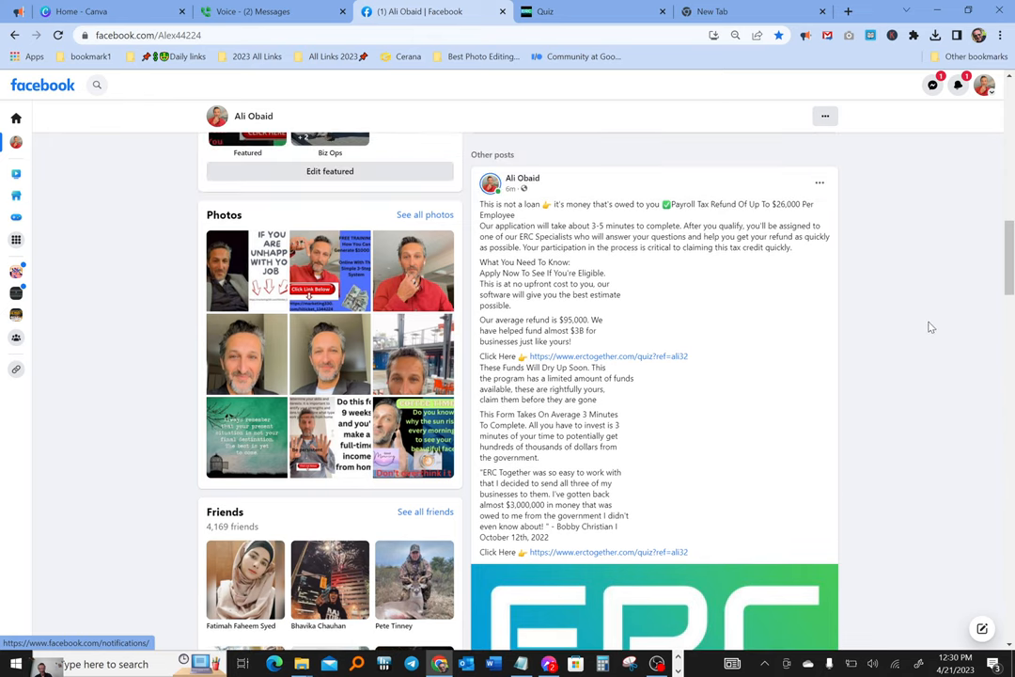
pyautogui.scroll(-3)
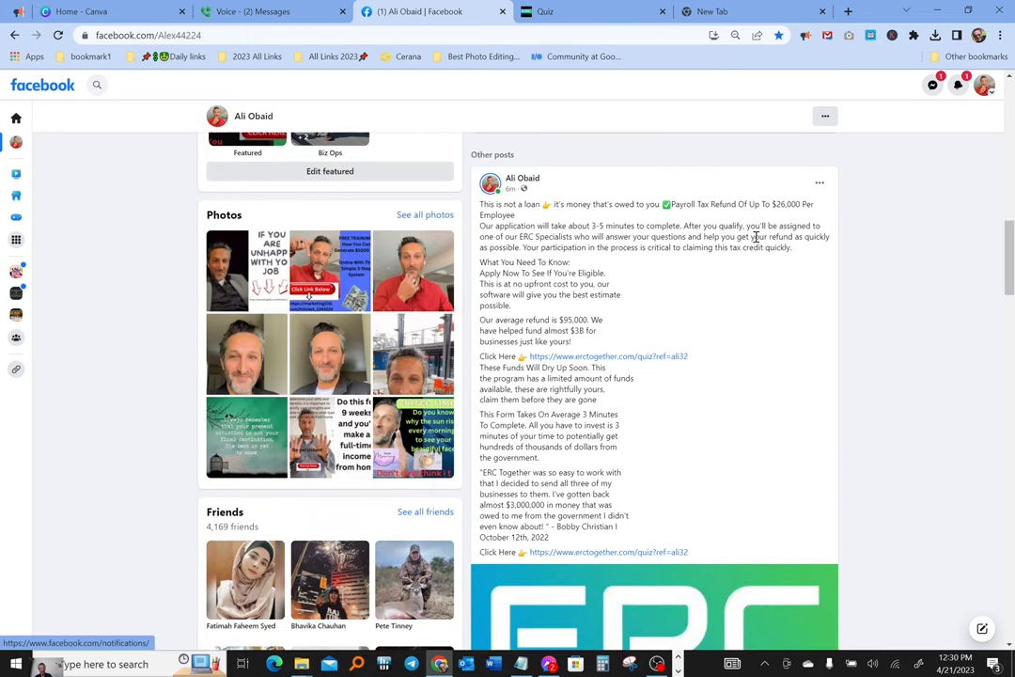
pyautogui.moveTo(792, 223)
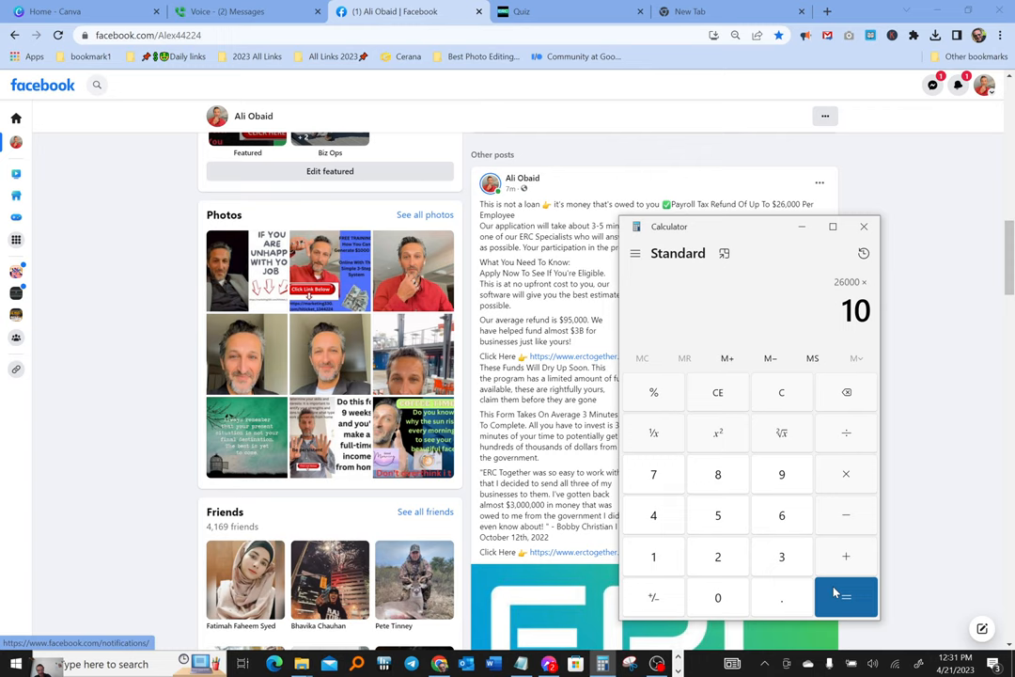
# - Work out 26000 × 10 in Calculator to get 260,000
pyautogui.click(845, 597)
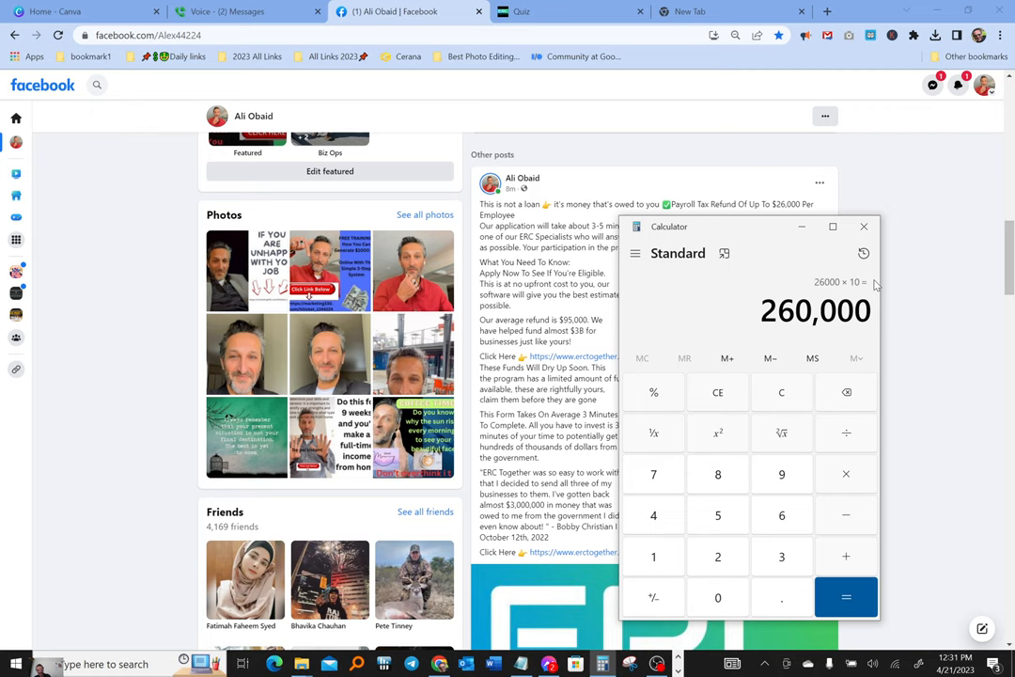
# - Reset Calculator to 0, then close it to return to the ERC refund post
pyautogui.click(781, 392)
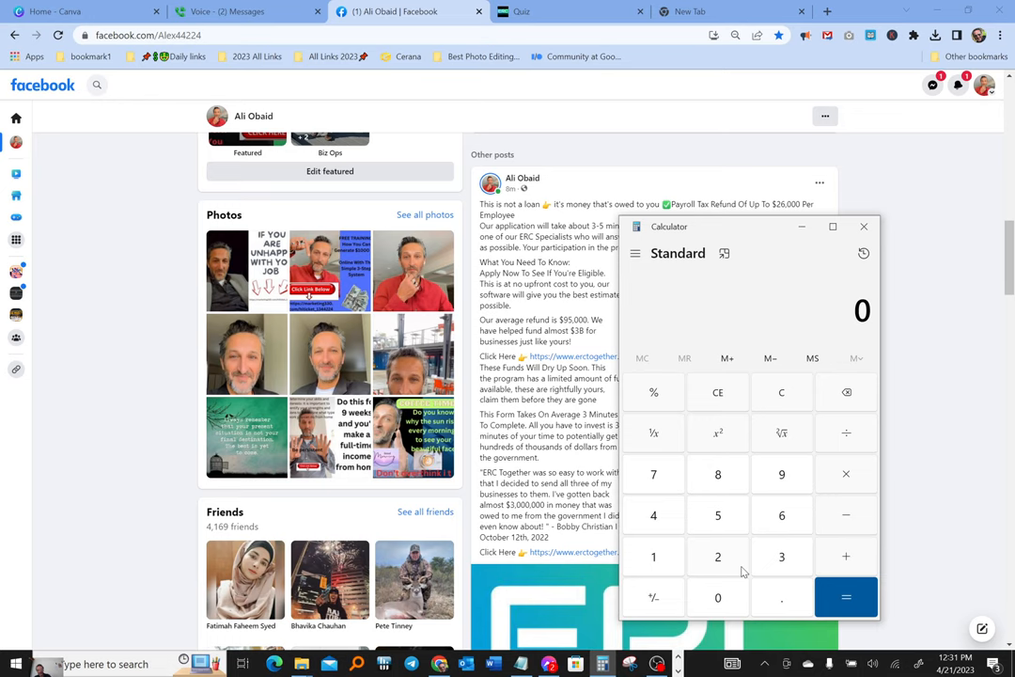
pyautogui.click(863, 226)
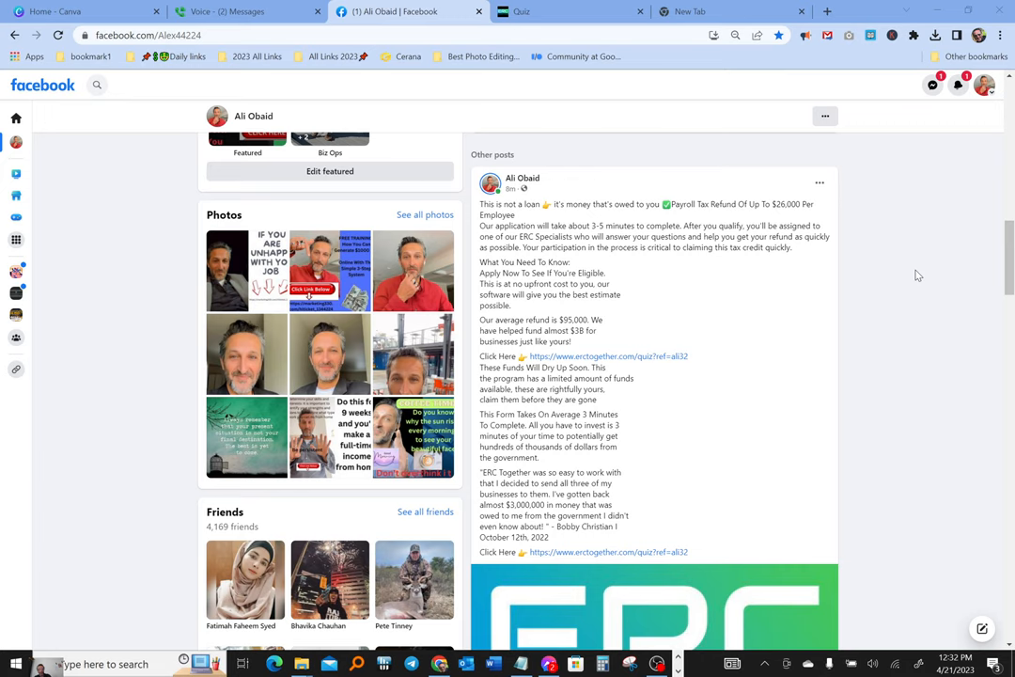
pyautogui.moveTo(817, 369)
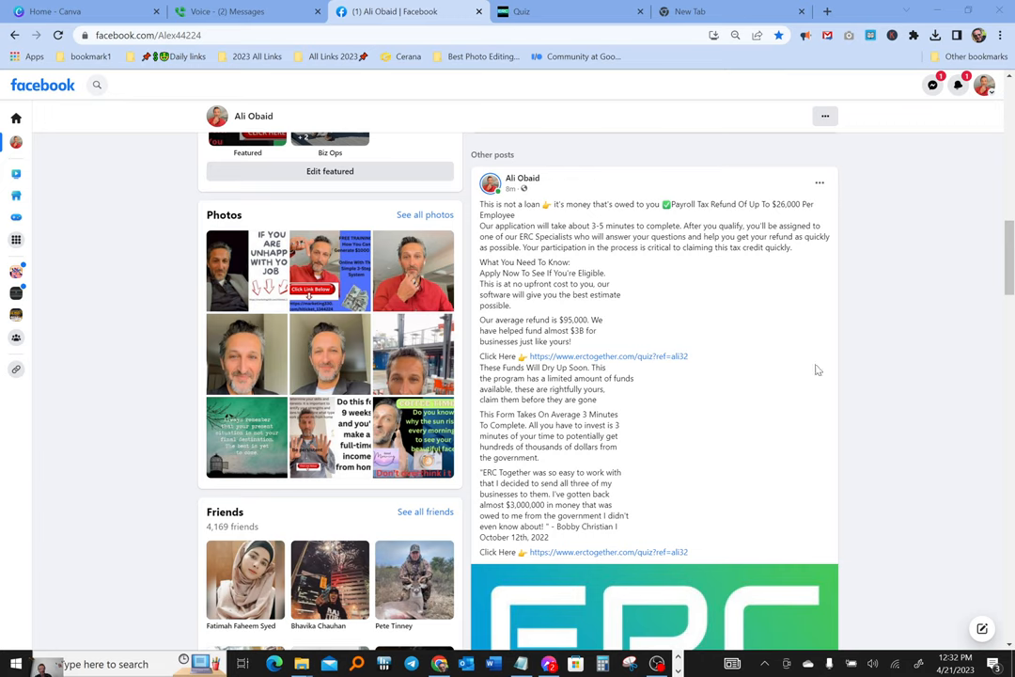